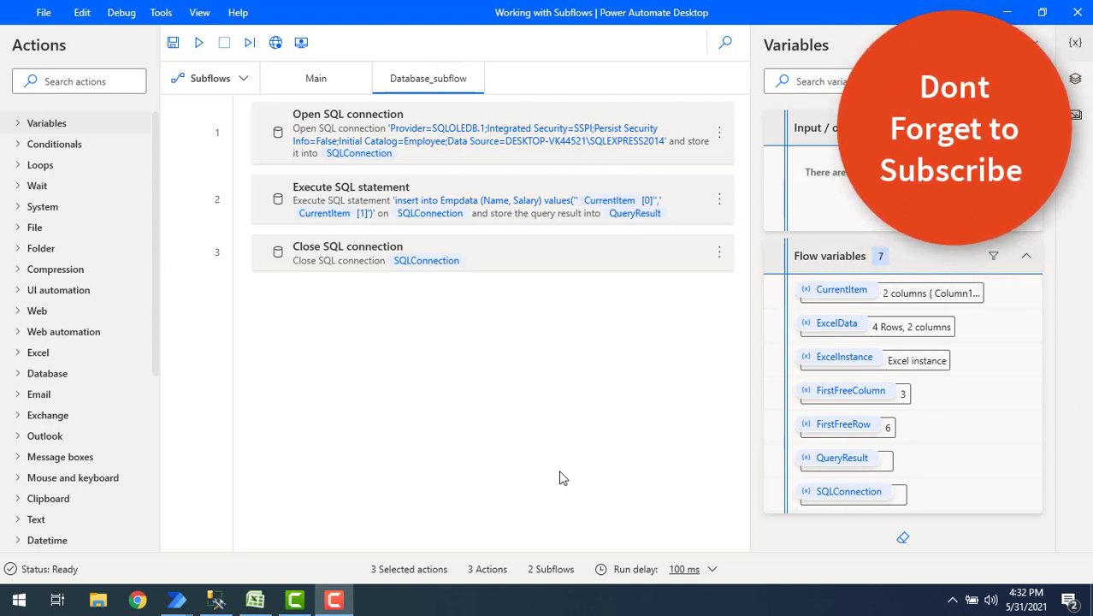
Show the Main flow and inspect options for the Get first free row Excel action.
left_click(243, 79)
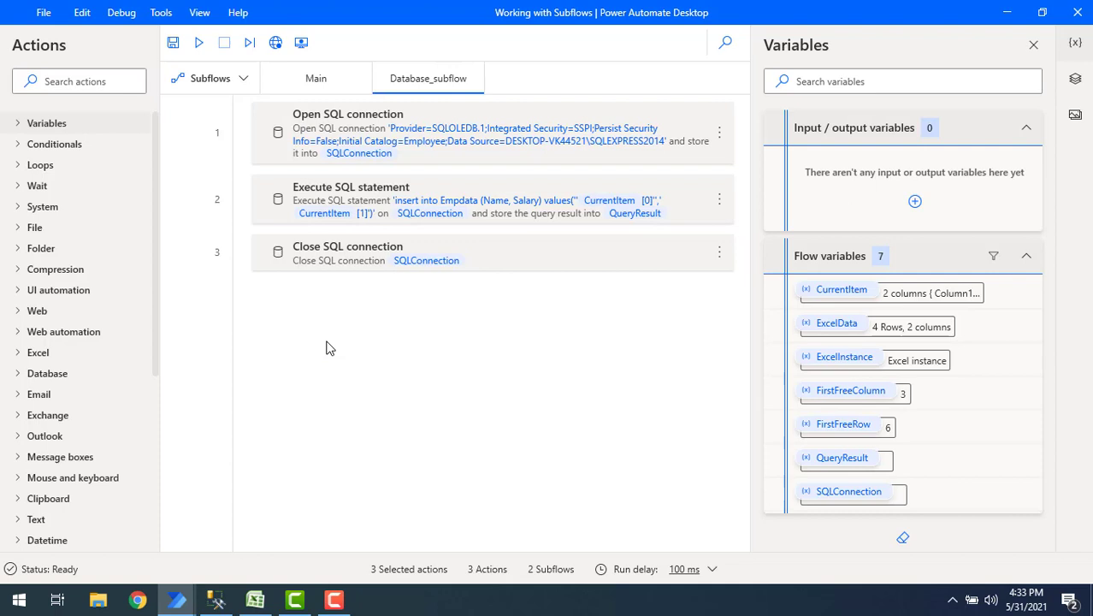
mouse_move(508, 349)
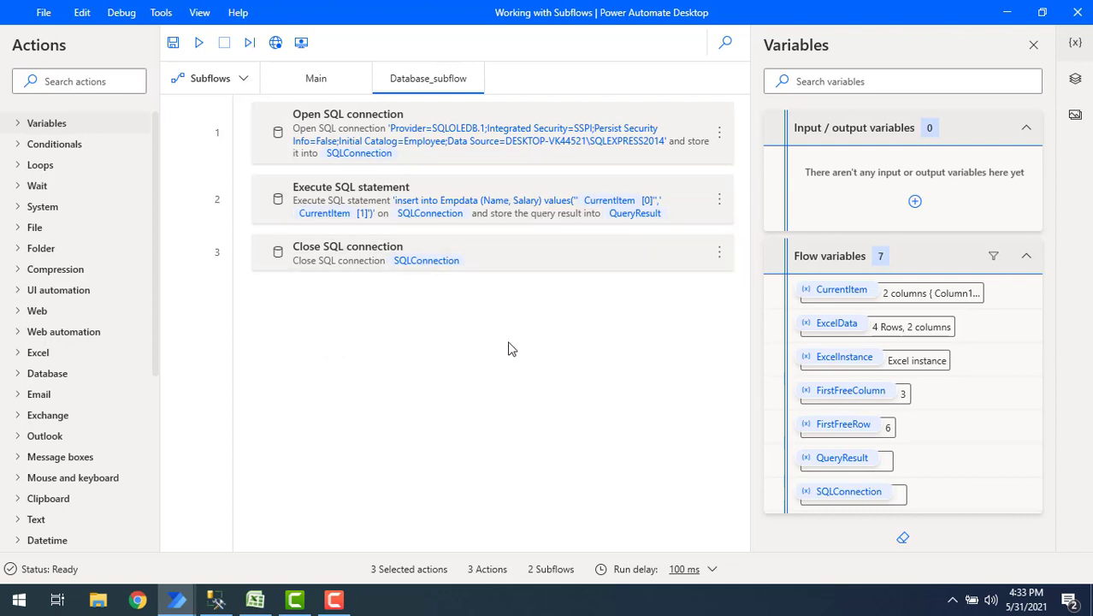
mouse_move(284, 109)
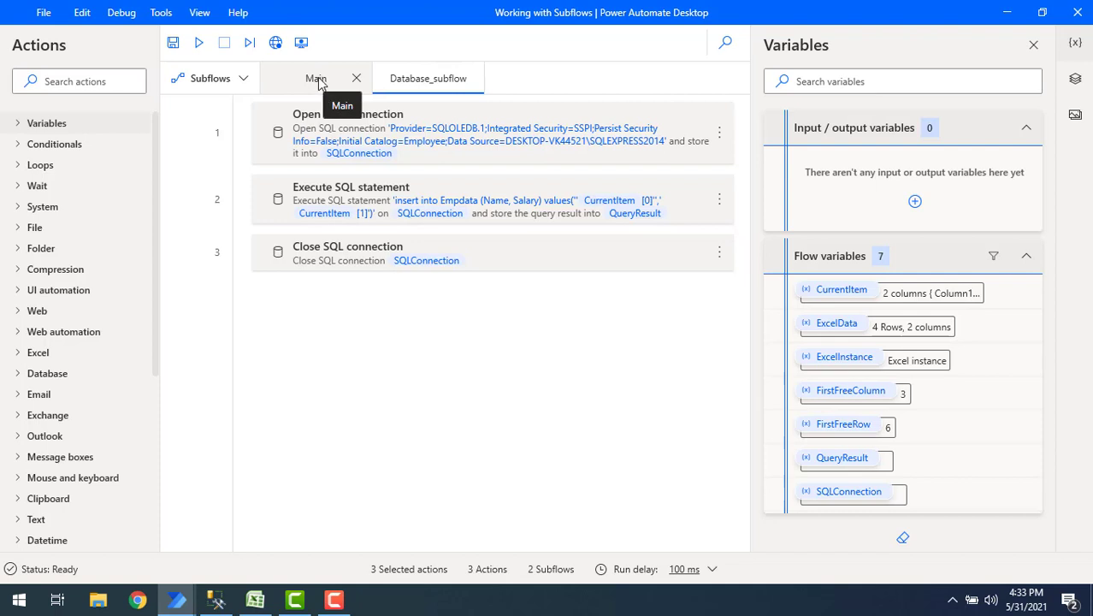
left_click(315, 78)
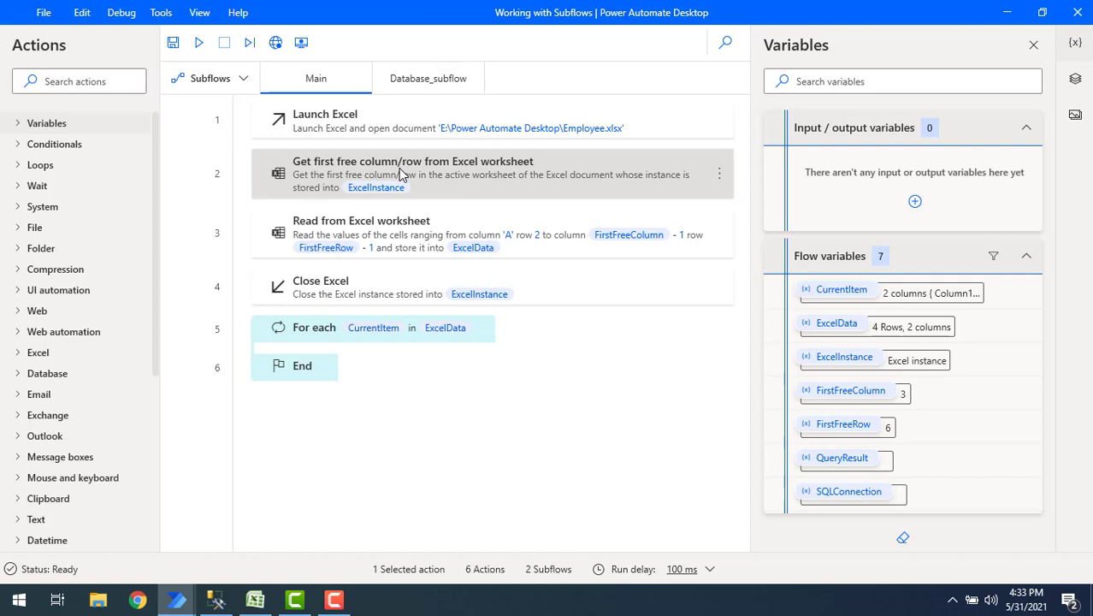
right_click(402, 175)
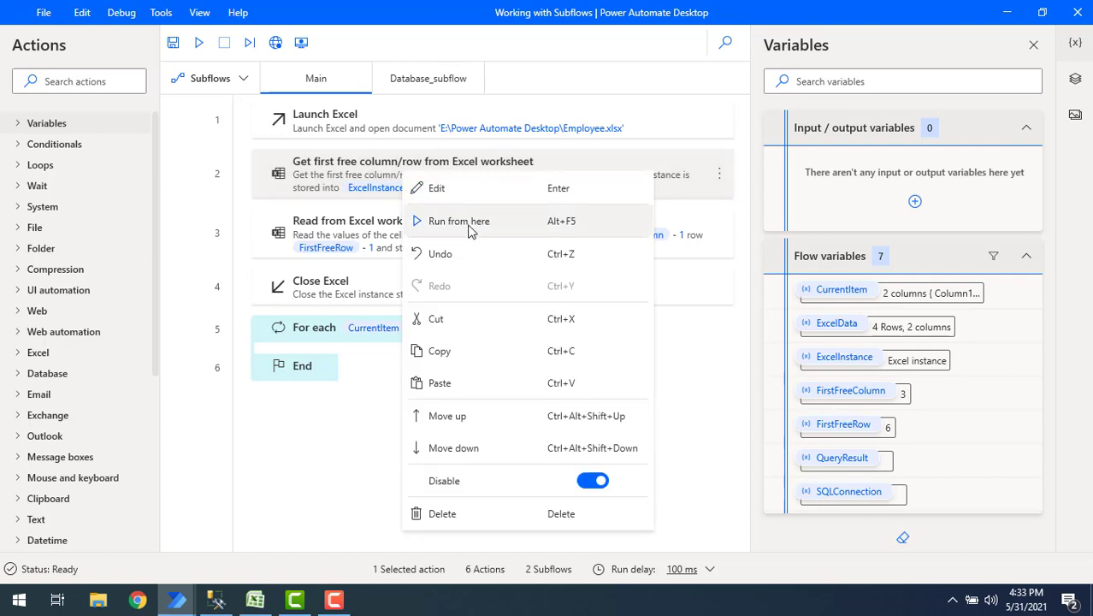
mouse_move(397, 207)
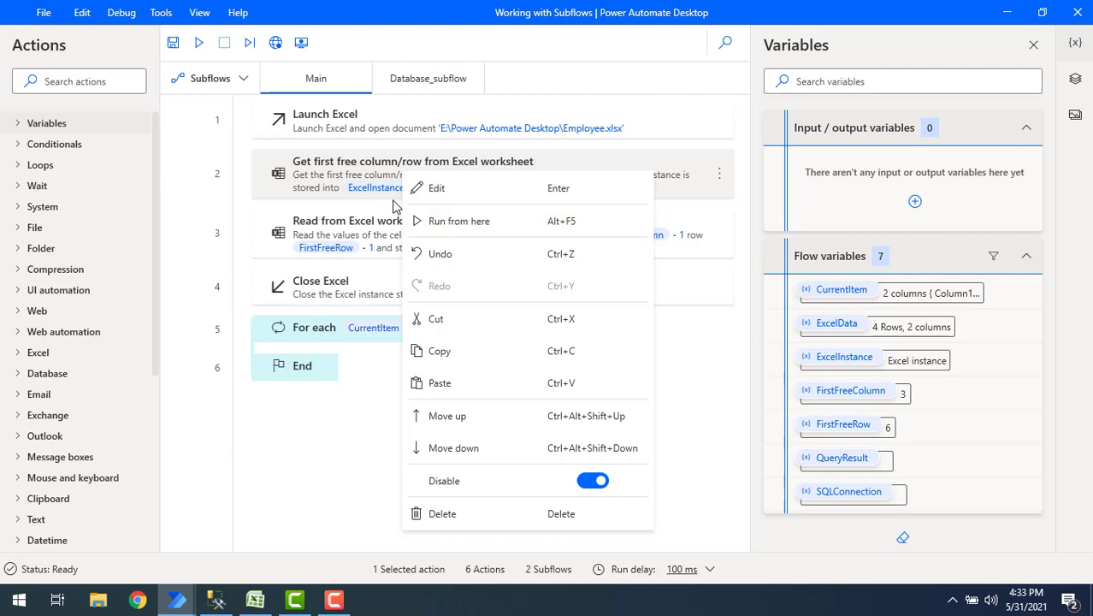
mouse_move(431, 92)
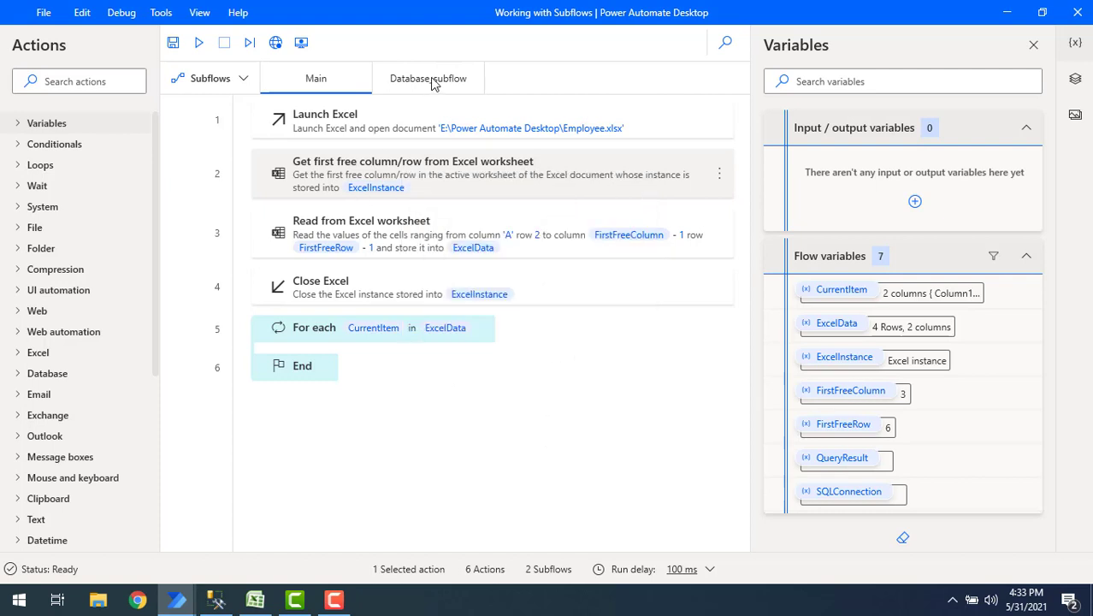
Show Database_subflow and inspect options for its Open SQL connection action.
left_click(428, 79)
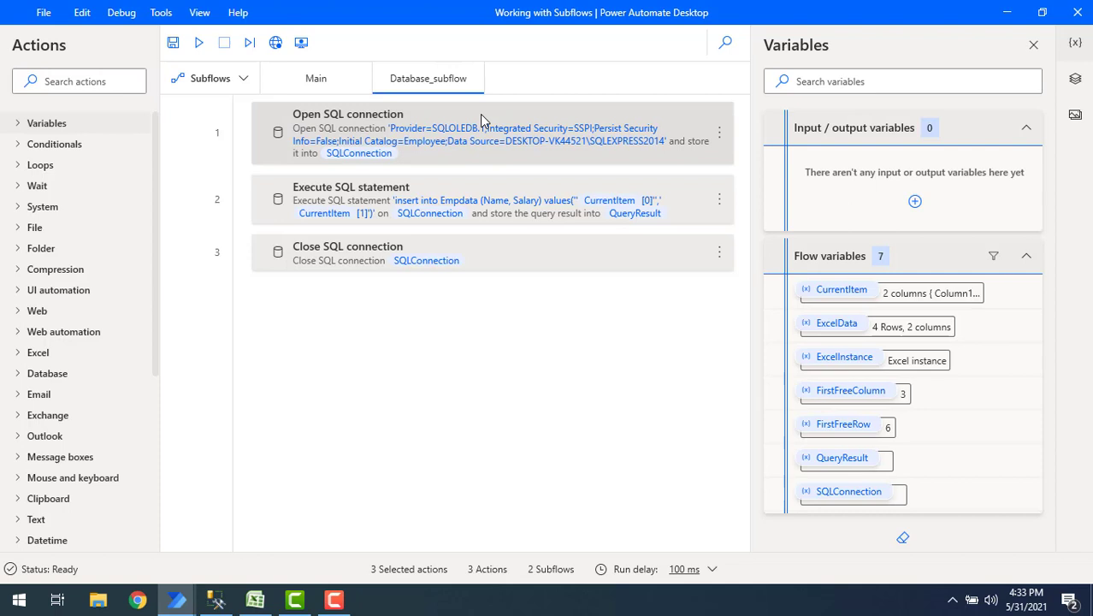
right_click(483, 134)
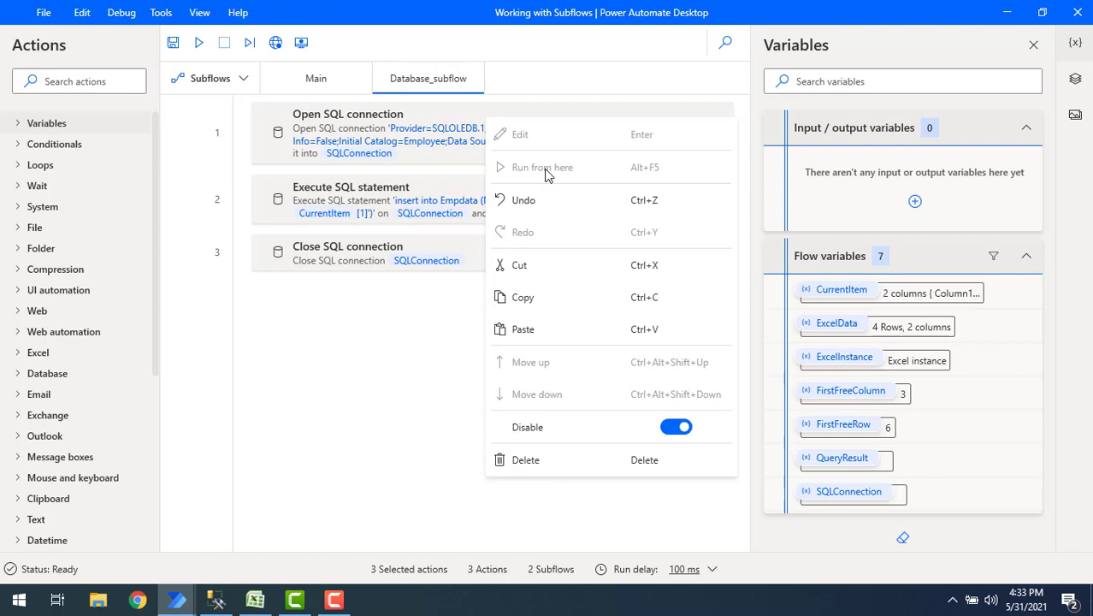
mouse_move(547, 142)
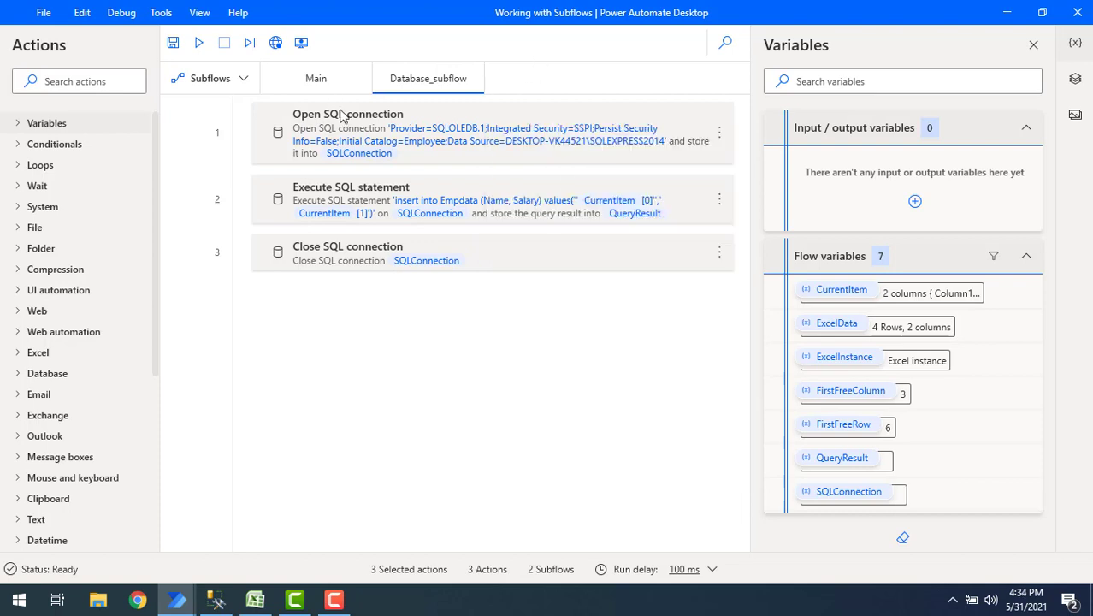
Back on Main, expand the Flow control action group listing Run subflow.
left_click(315, 79)
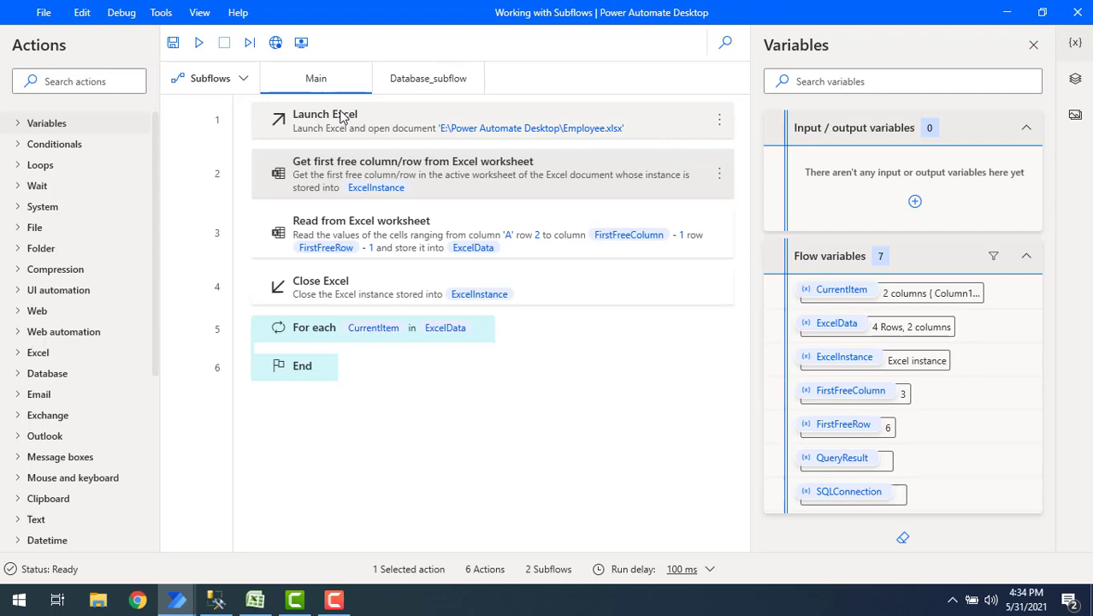
scroll("down", 3)
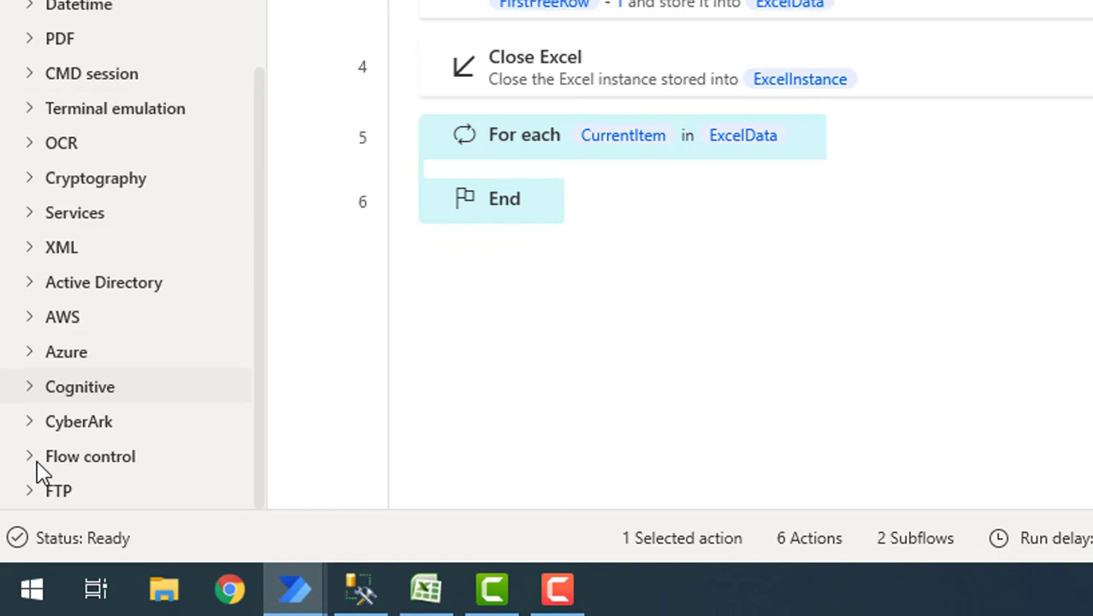
mouse_move(91, 455)
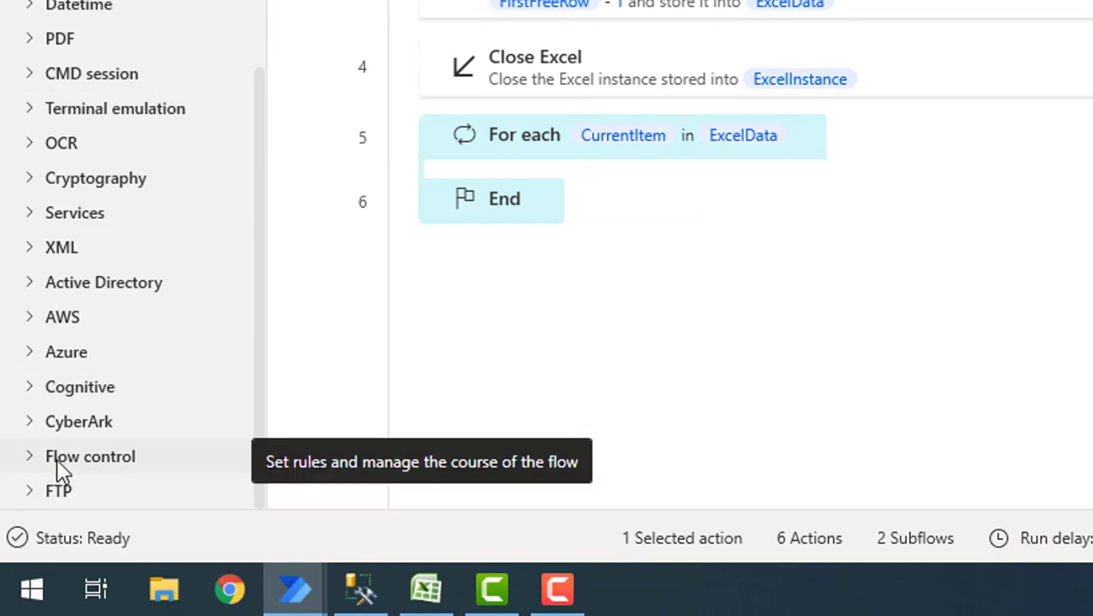
mouse_move(33, 469)
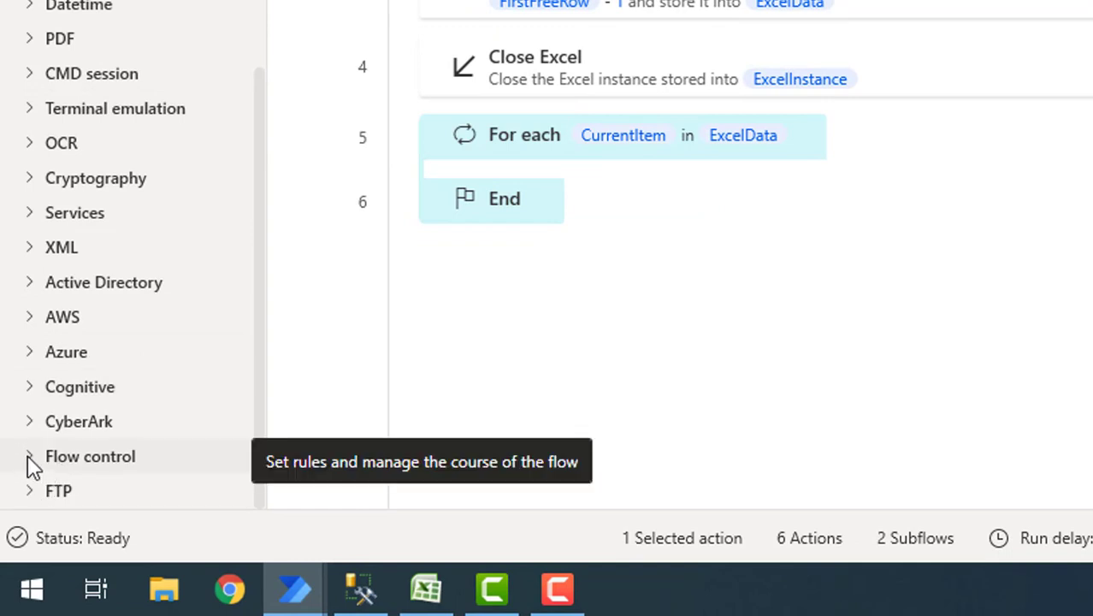
left_click(90, 455)
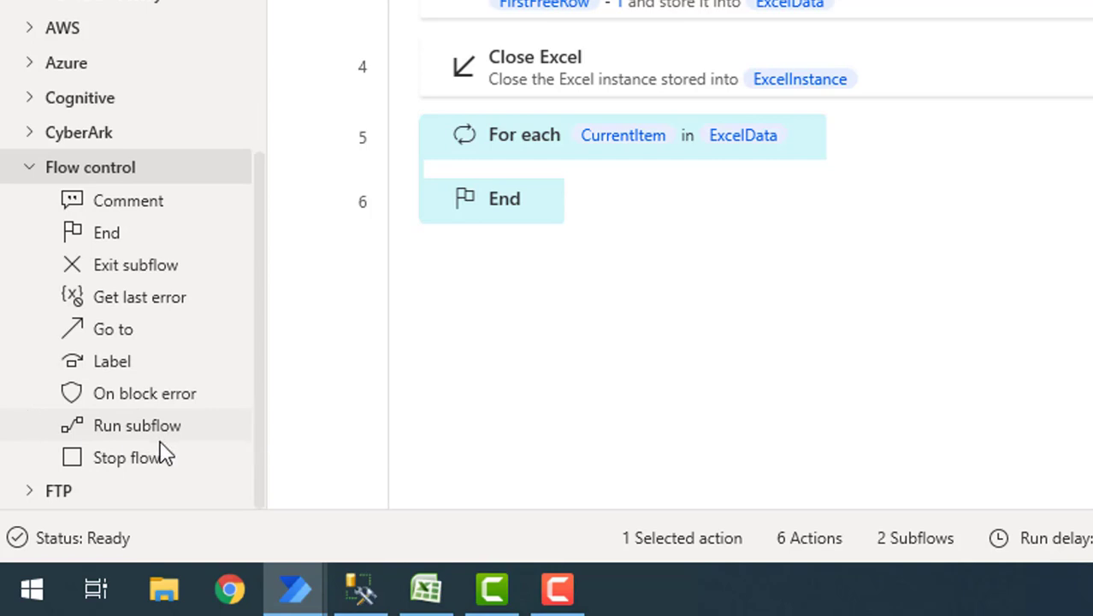
mouse_move(136, 424)
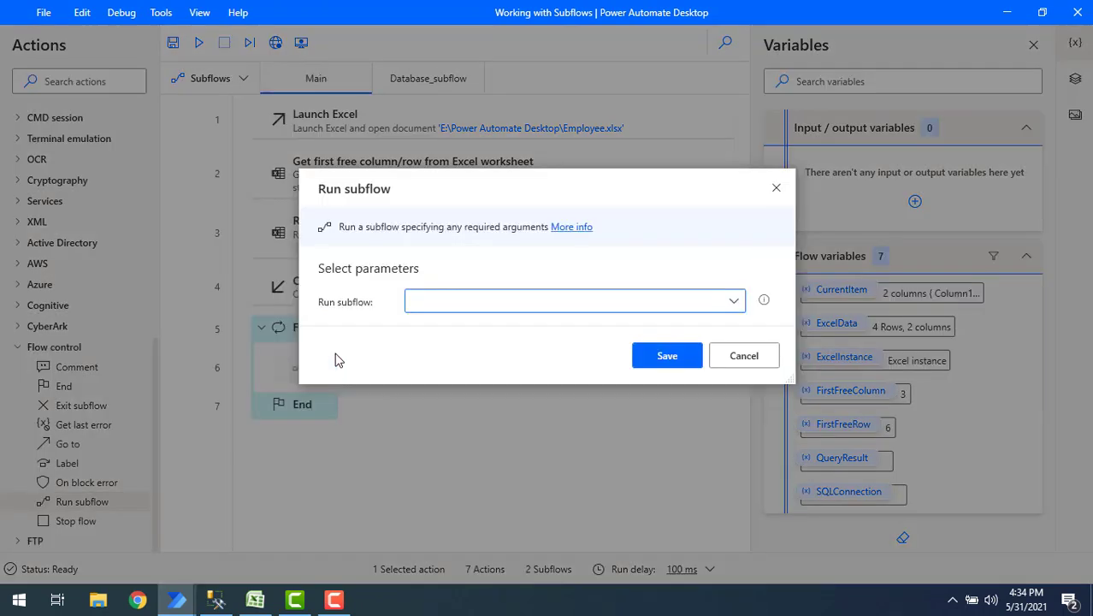
mouse_move(339, 320)
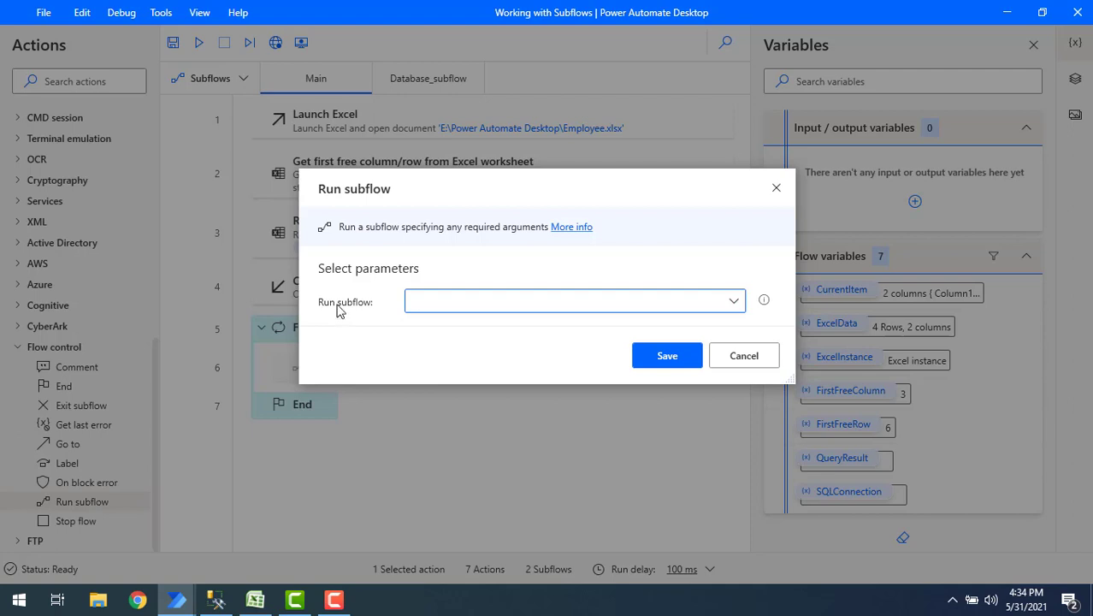
mouse_move(380, 214)
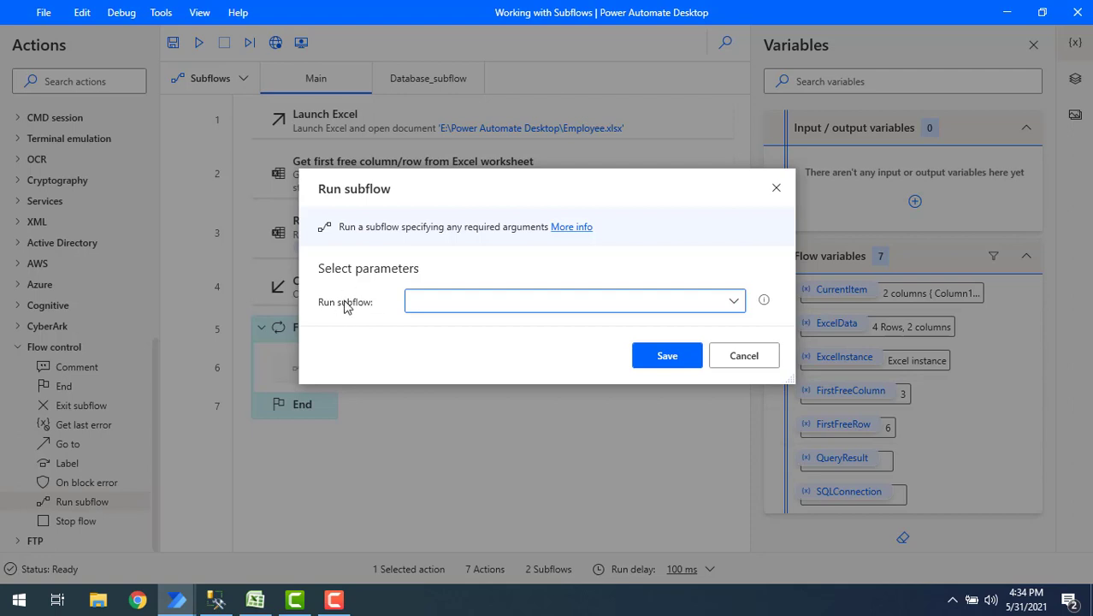
mouse_move(510, 150)
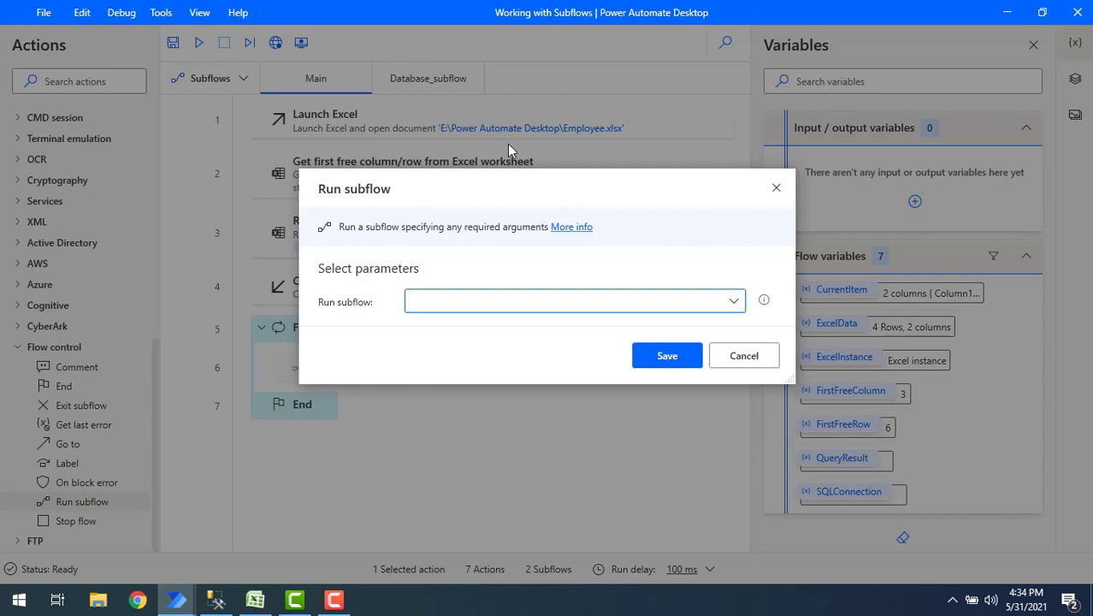
Save a Run subflow action calling Database_subflow inside the For each loop.
left_click(733, 301)
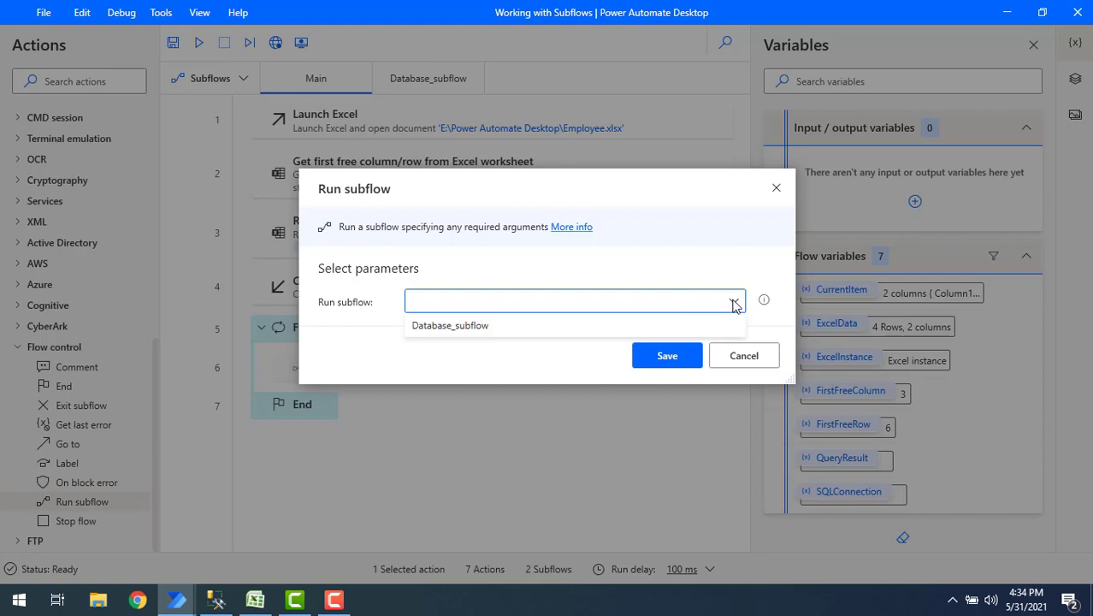
mouse_move(493, 325)
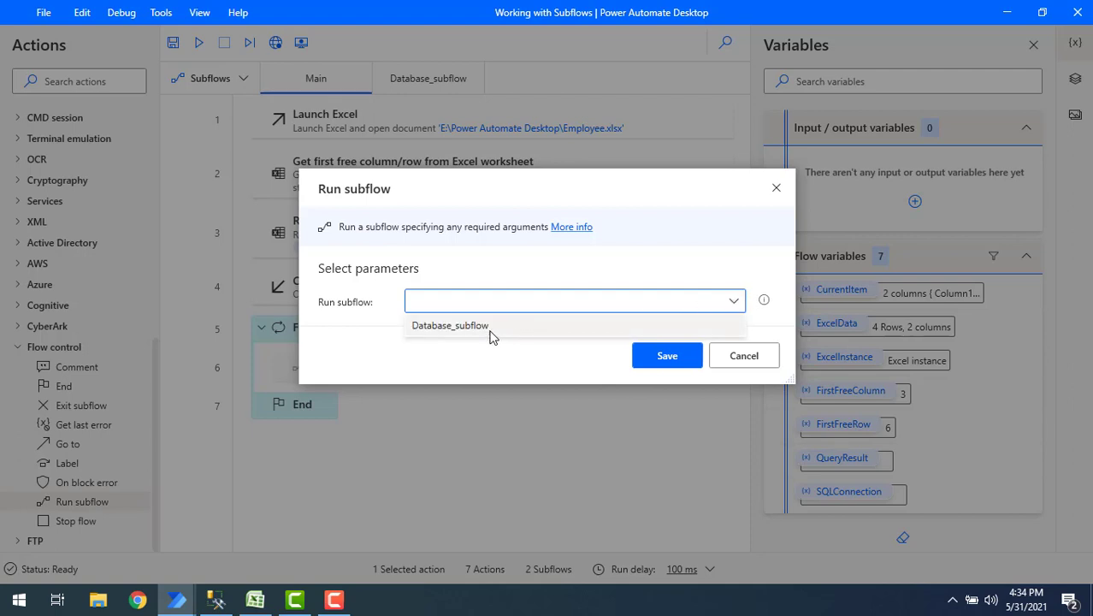
left_click(450, 325)
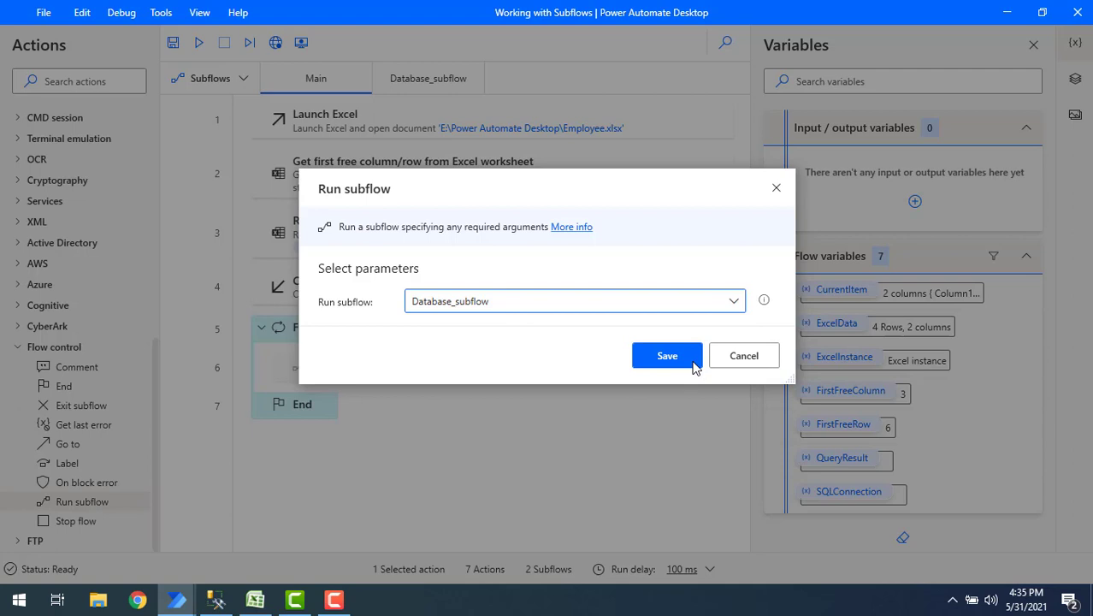
left_click(667, 354)
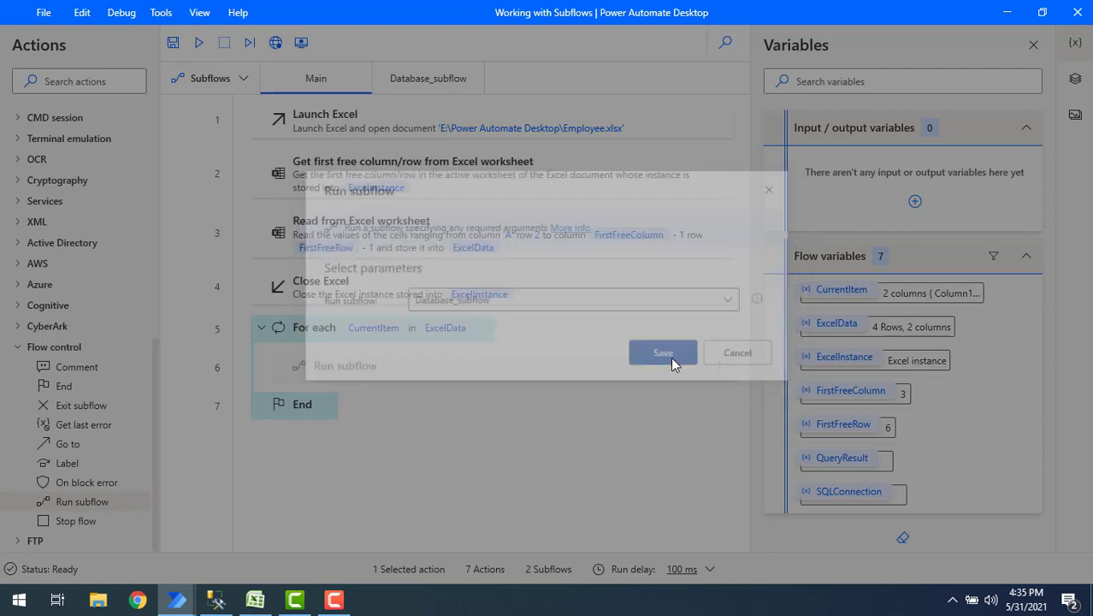
Move the Run subflow Database_subflow action after the For each End as step 7.
left_click(664, 352)
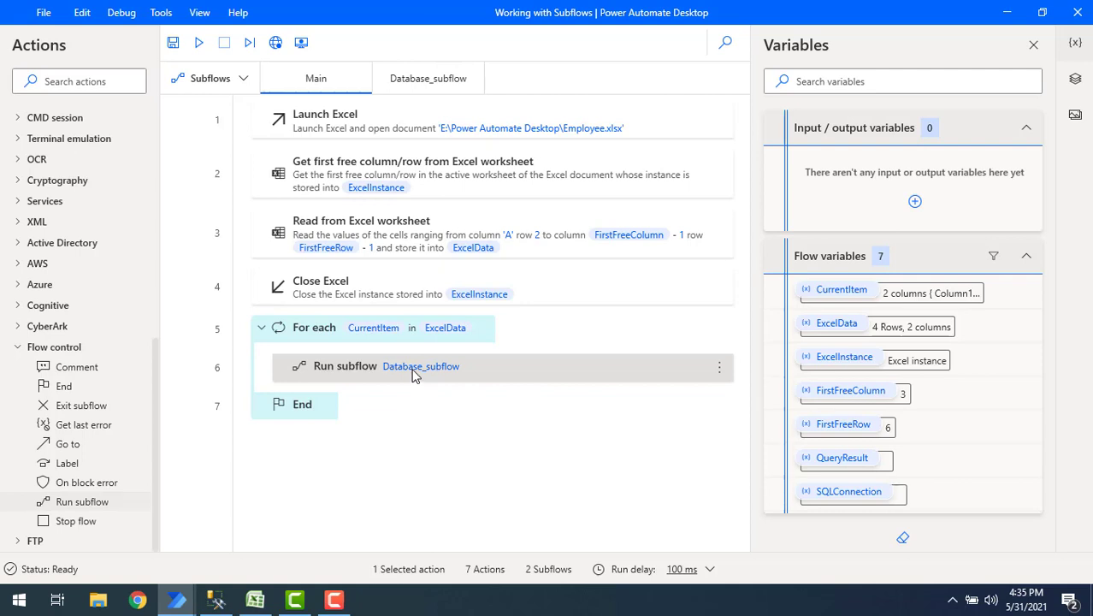
right_click(420, 366)
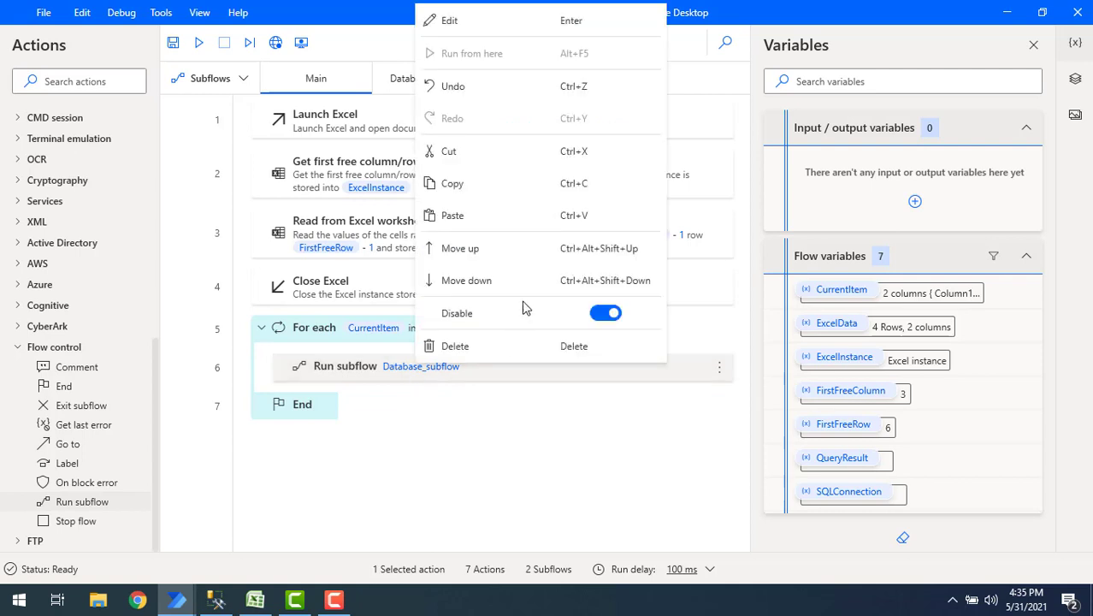
mouse_move(500, 58)
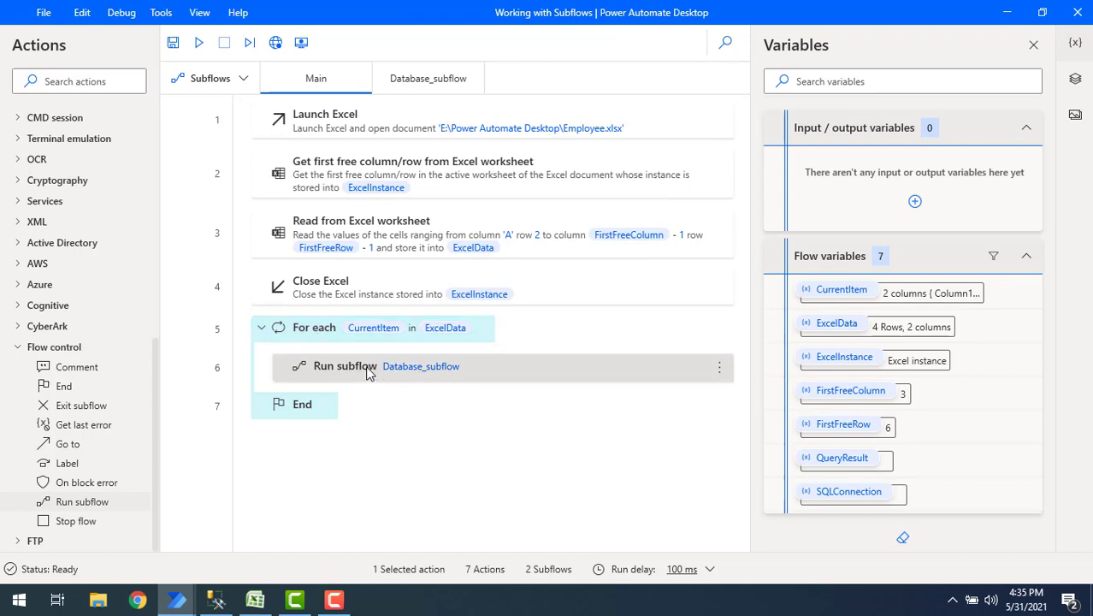
mouse_move(336, 438)
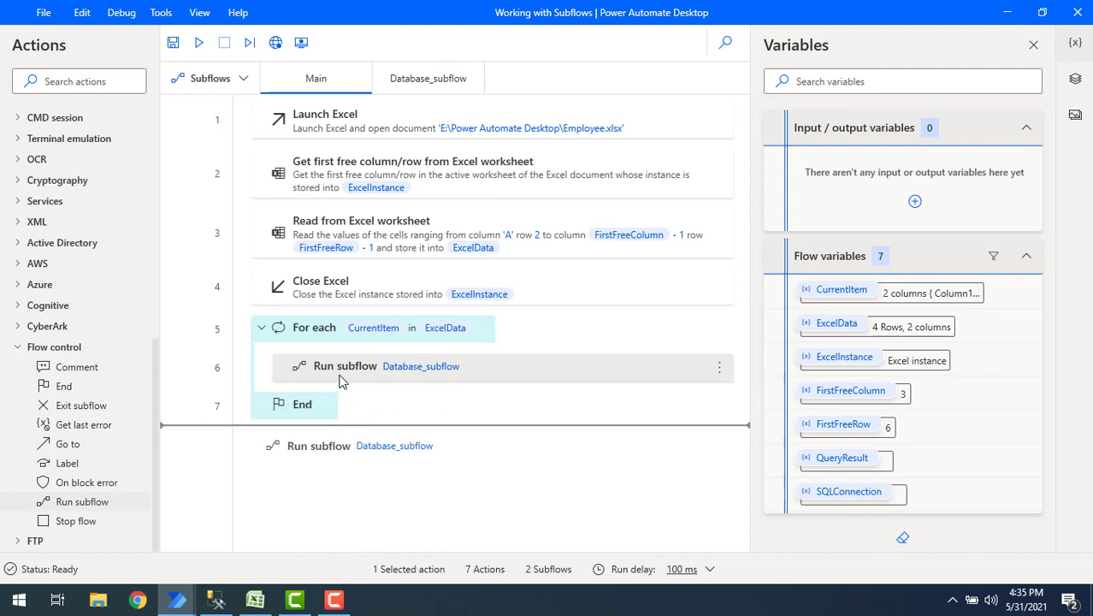
mouse_move(346, 380)
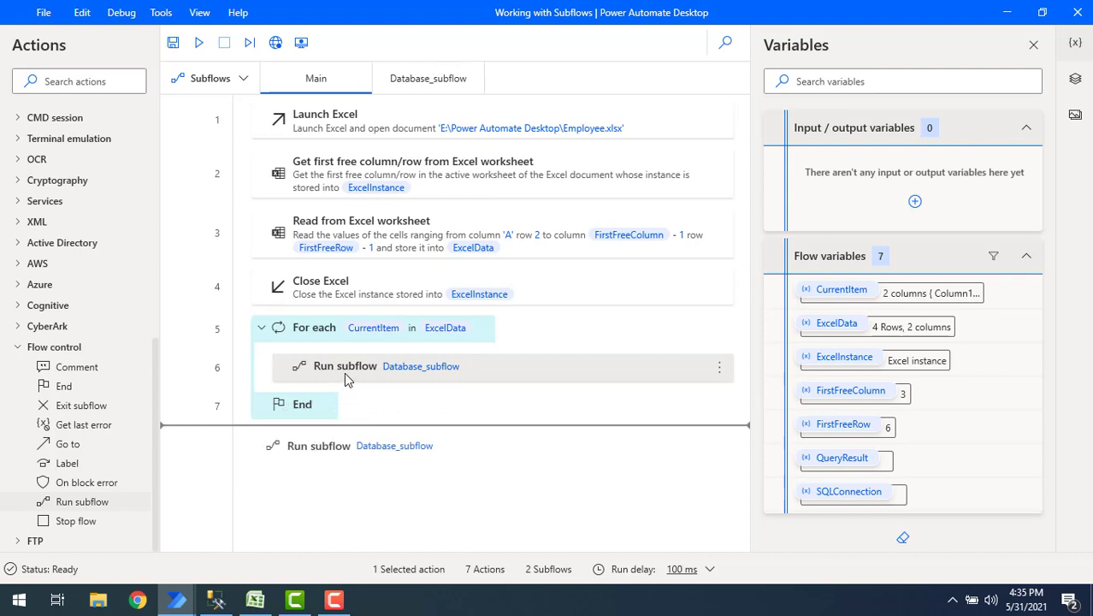
left_click(262, 327)
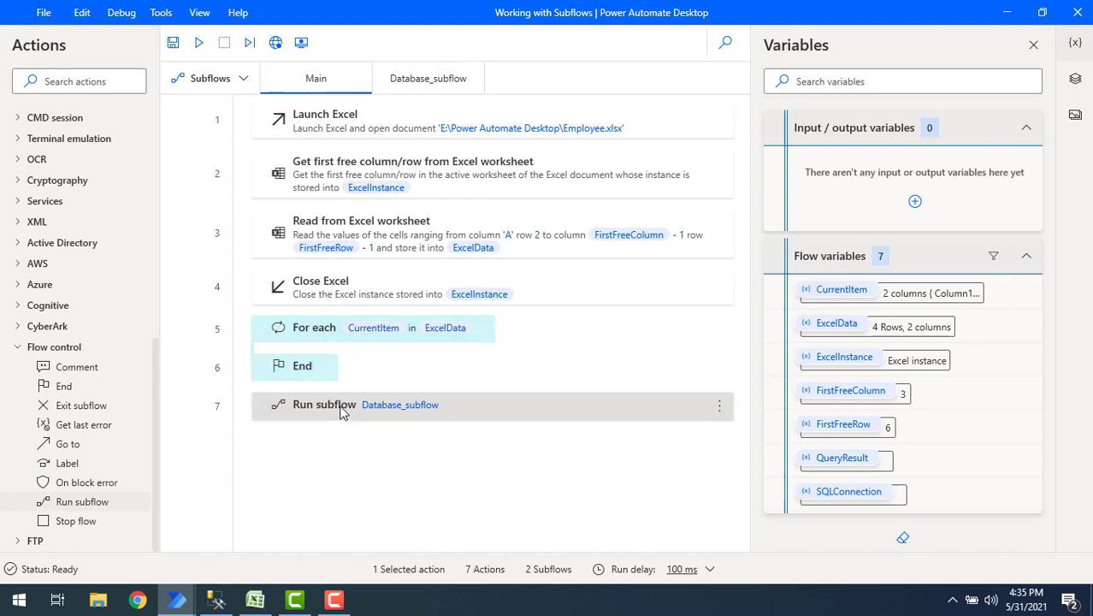
right_click(325, 404)
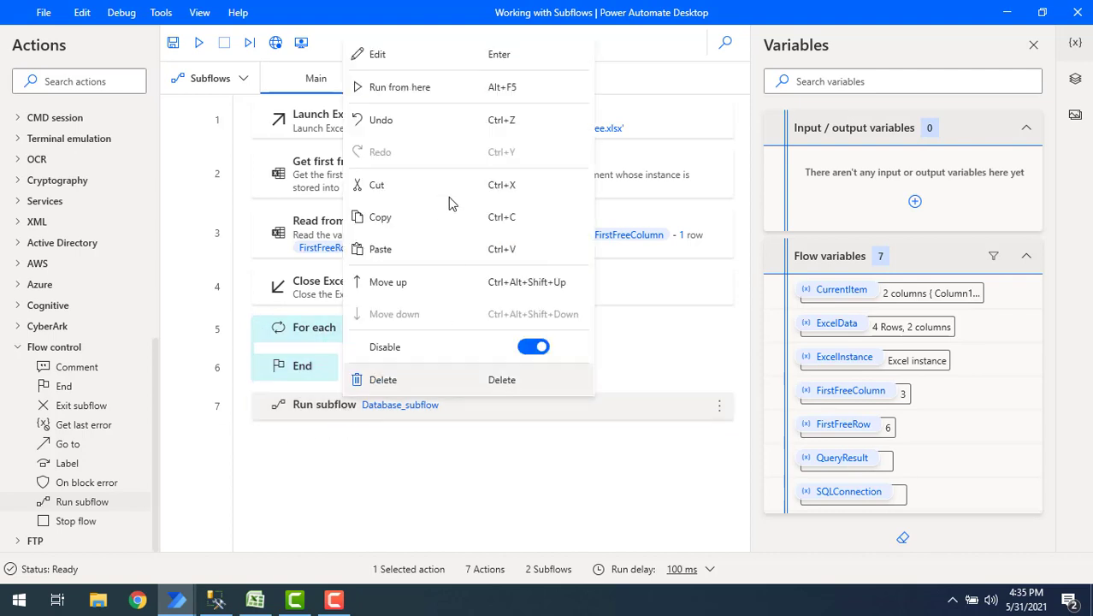
mouse_move(414, 86)
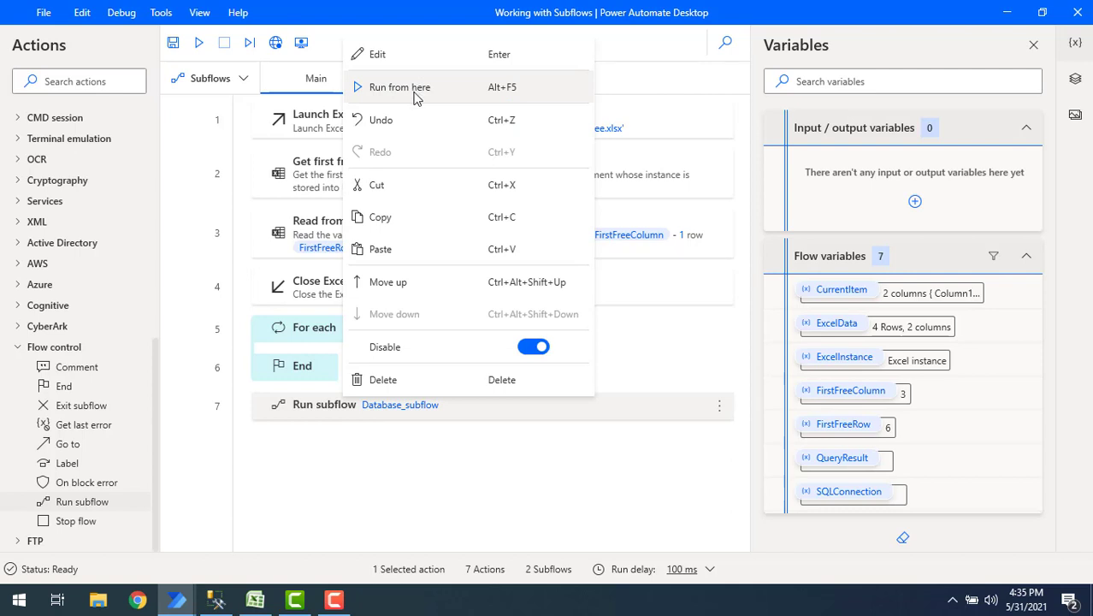
mouse_move(379, 120)
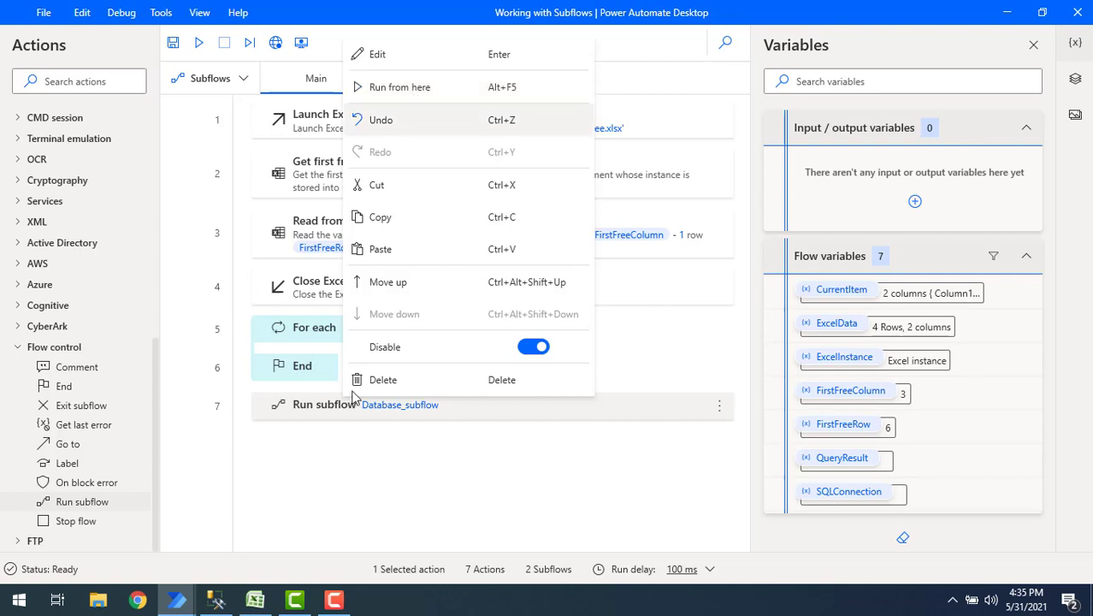
mouse_move(253, 219)
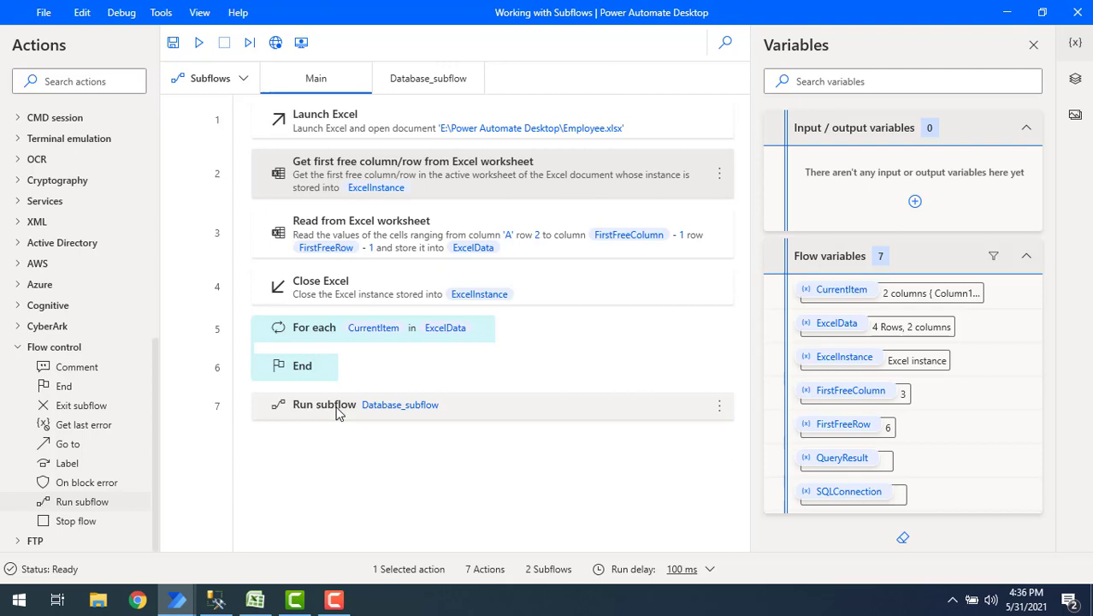
mouse_move(428, 78)
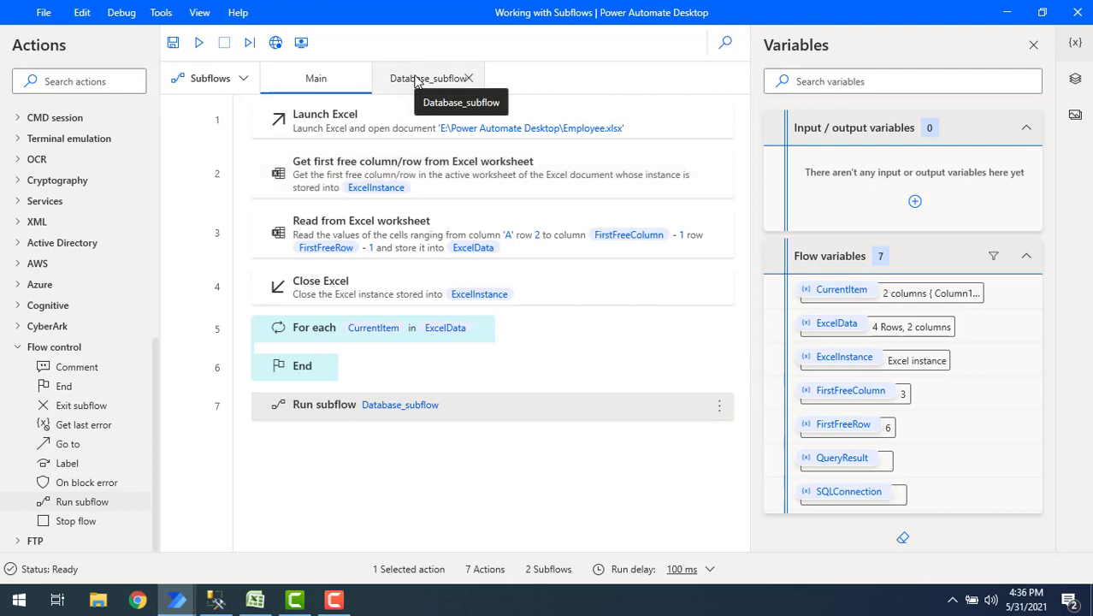
Change Database_subflow's Execute SQL insert to values('Ameer',20001) and save it.
left_click(427, 79)
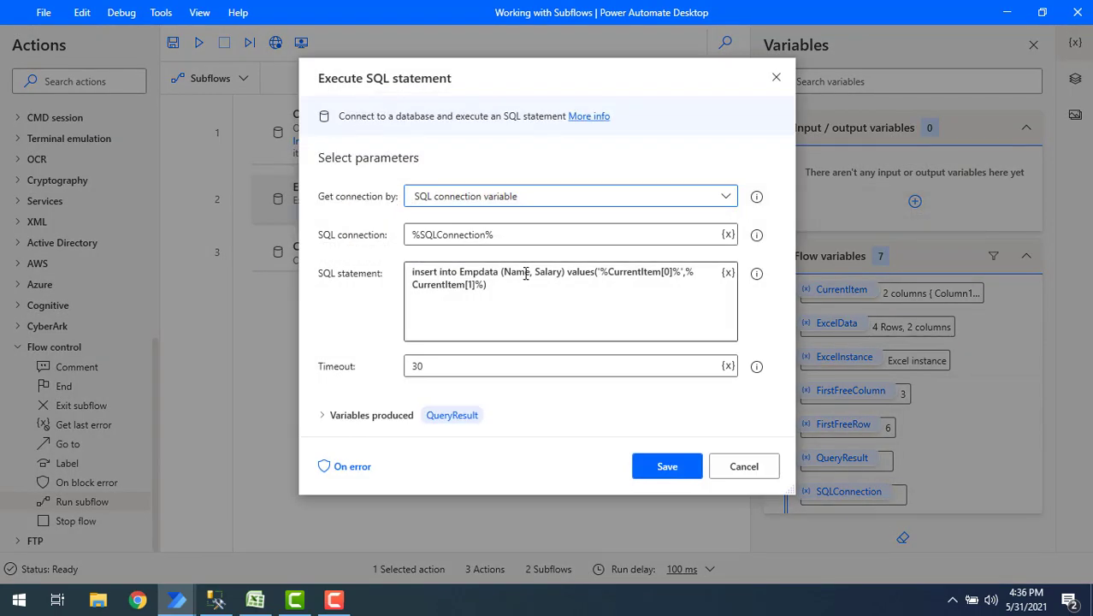
triple_click(550, 277)
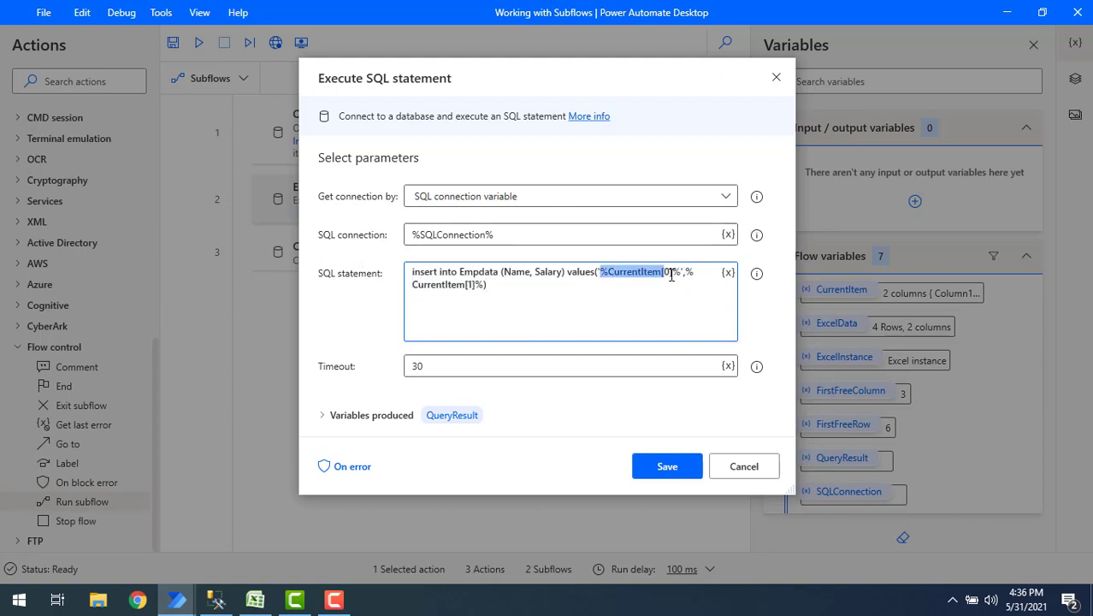
type("'Amee")
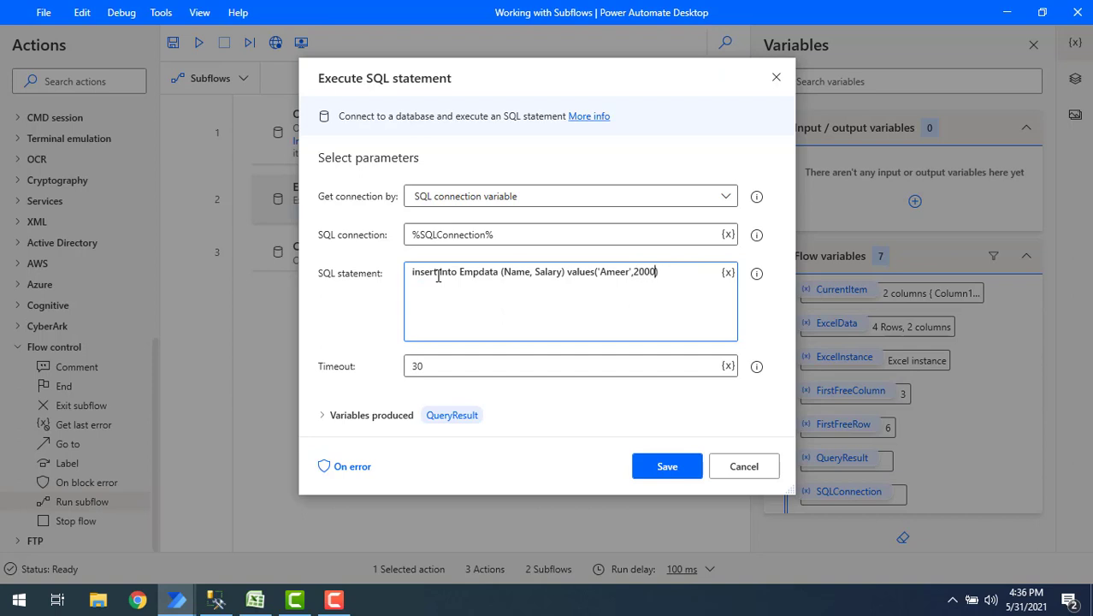
type("0")
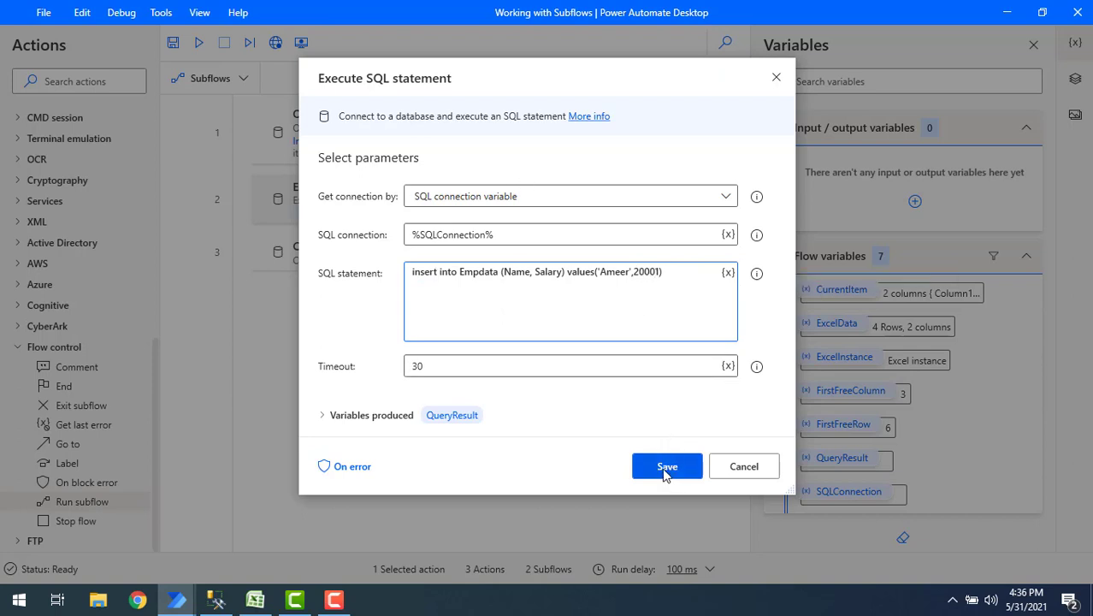
mouse_move(407, 101)
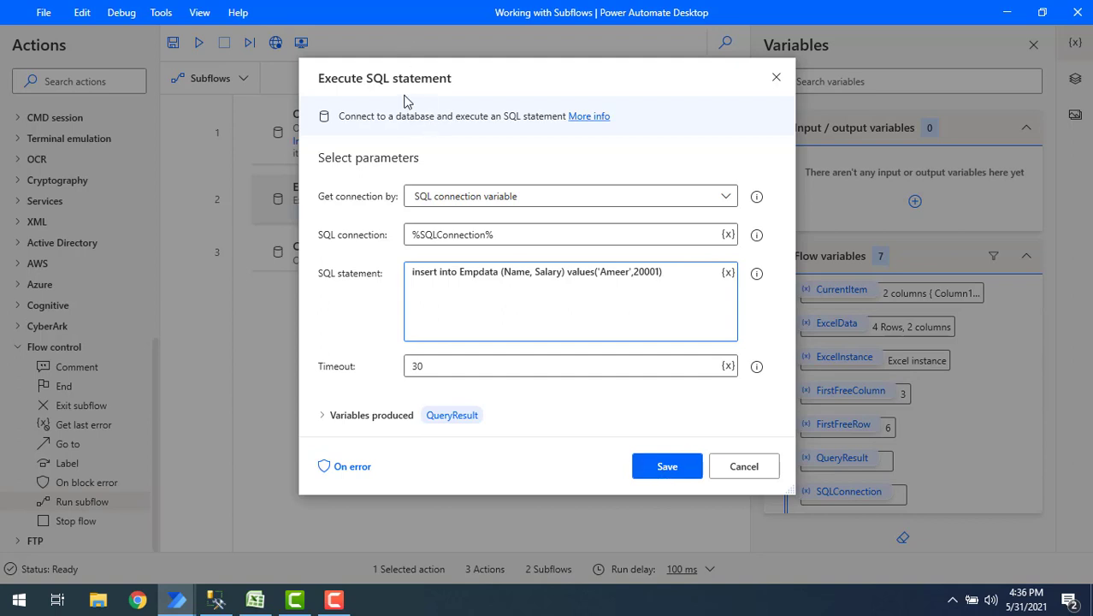
mouse_move(667, 465)
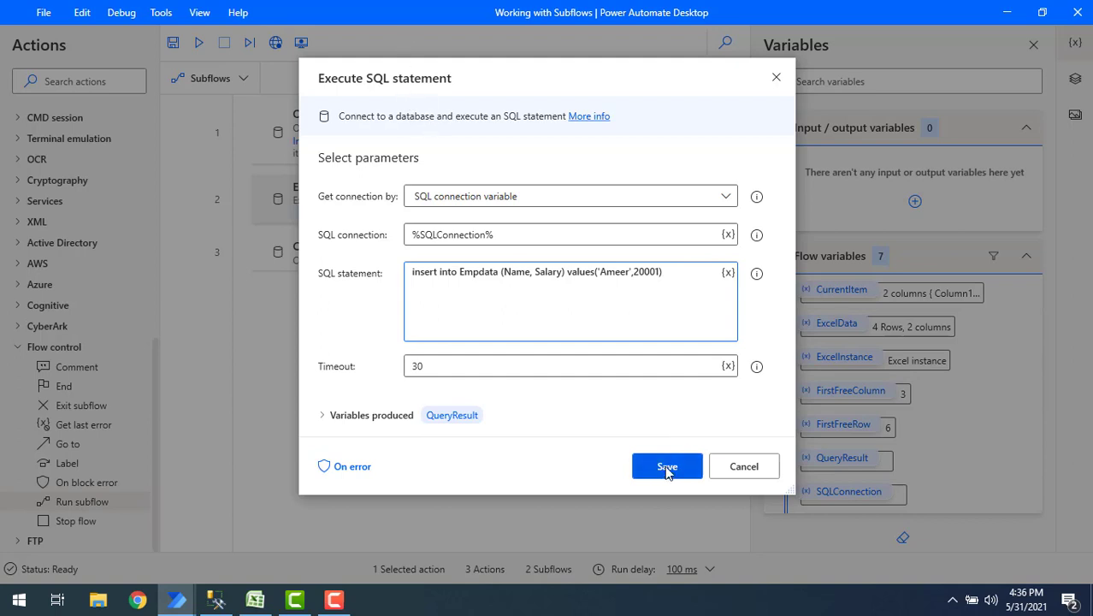
left_click(668, 465)
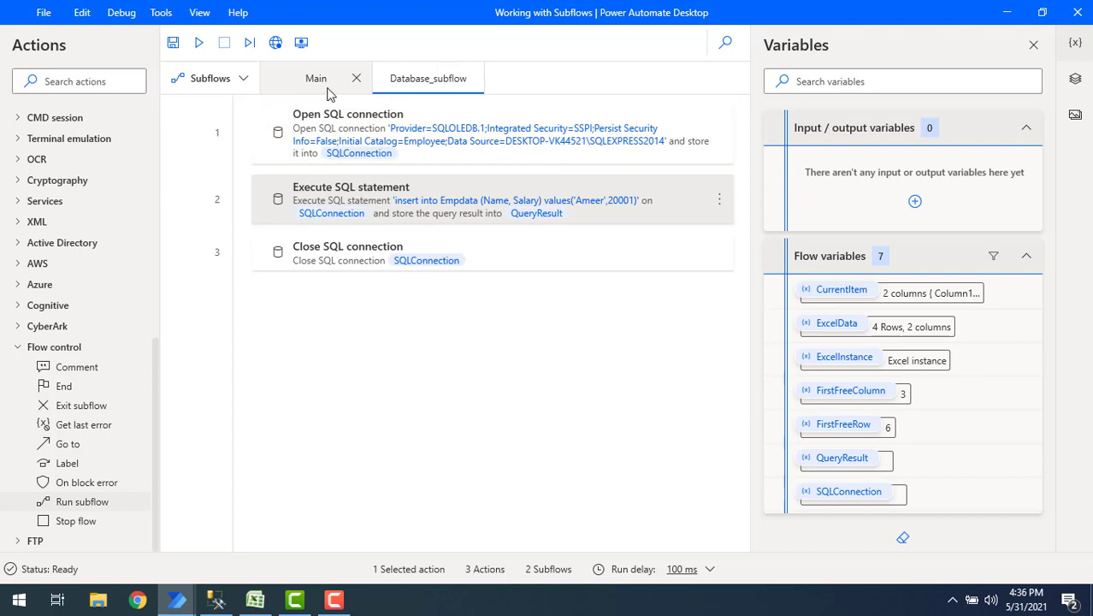
mouse_move(314, 79)
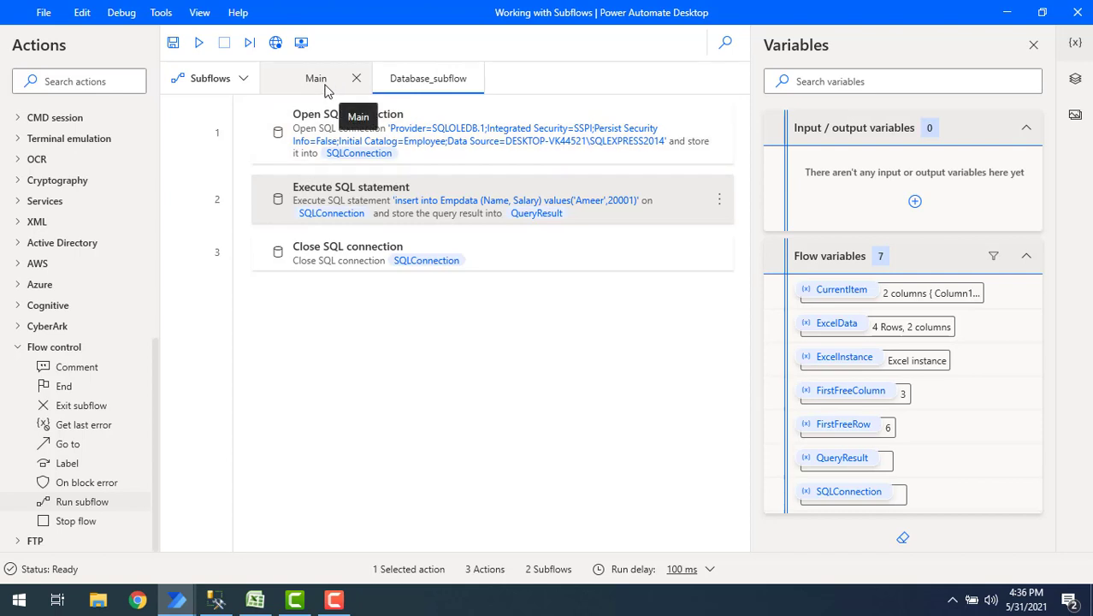
mouse_move(517, 214)
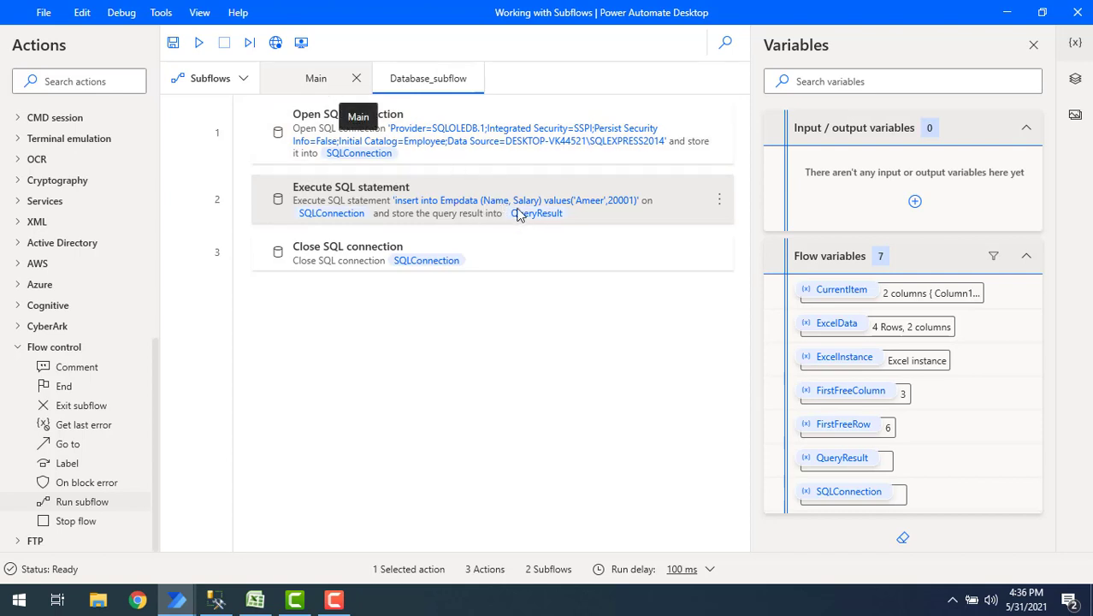
Run the Main flow from here so Database_subflow executes its insert.
left_click(315, 79)
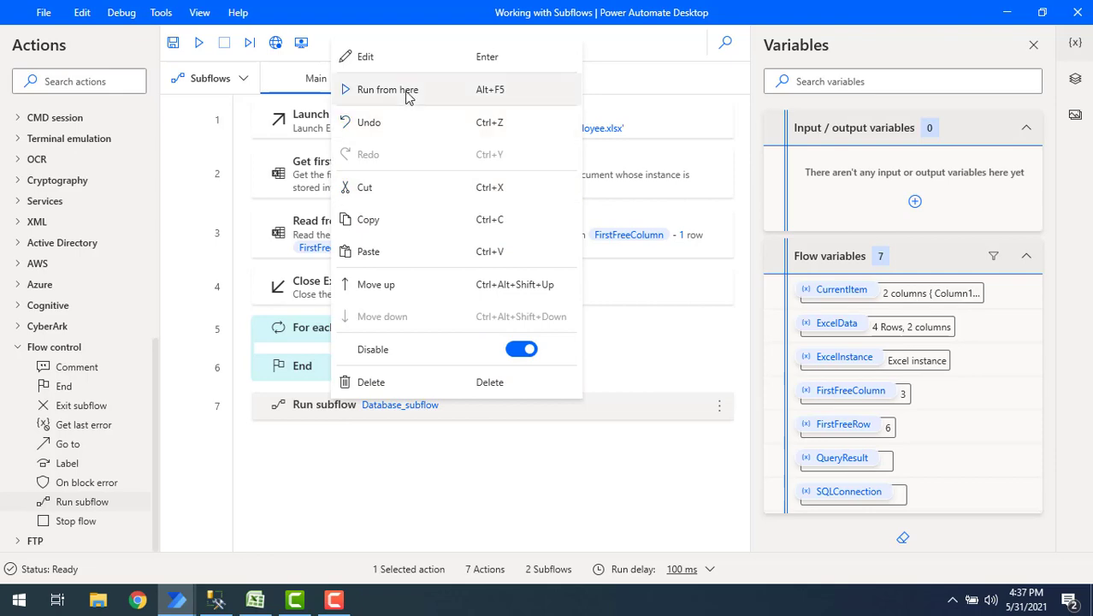
left_click(386, 89)
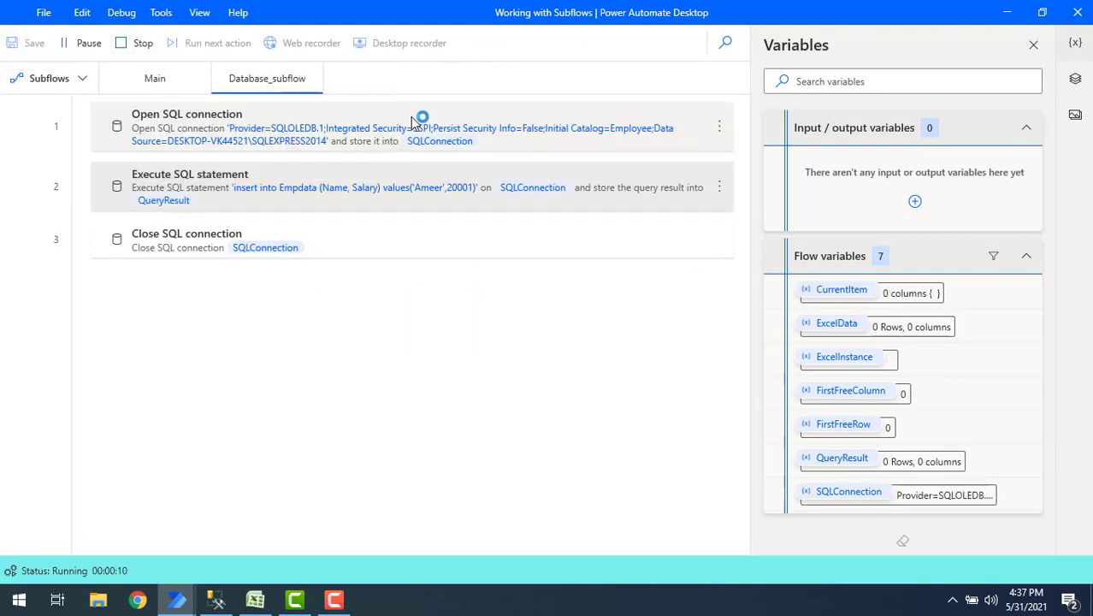
left_click(144, 42)
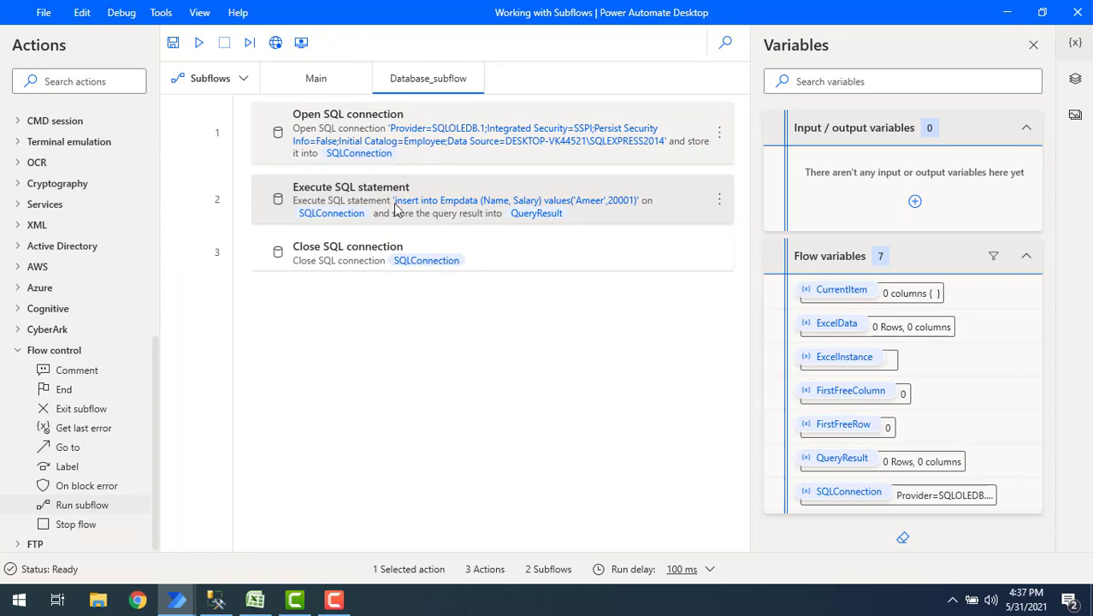
left_click(215, 598)
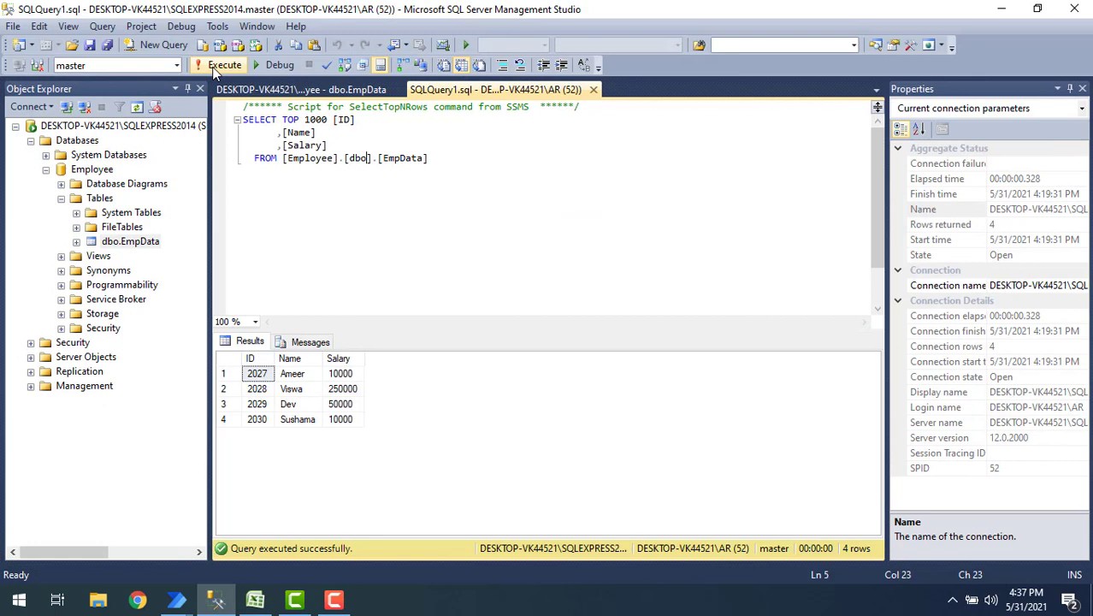
Re-execute the EmpData SELECT query and check the new row Ameer, 20001.
left_click(224, 65)
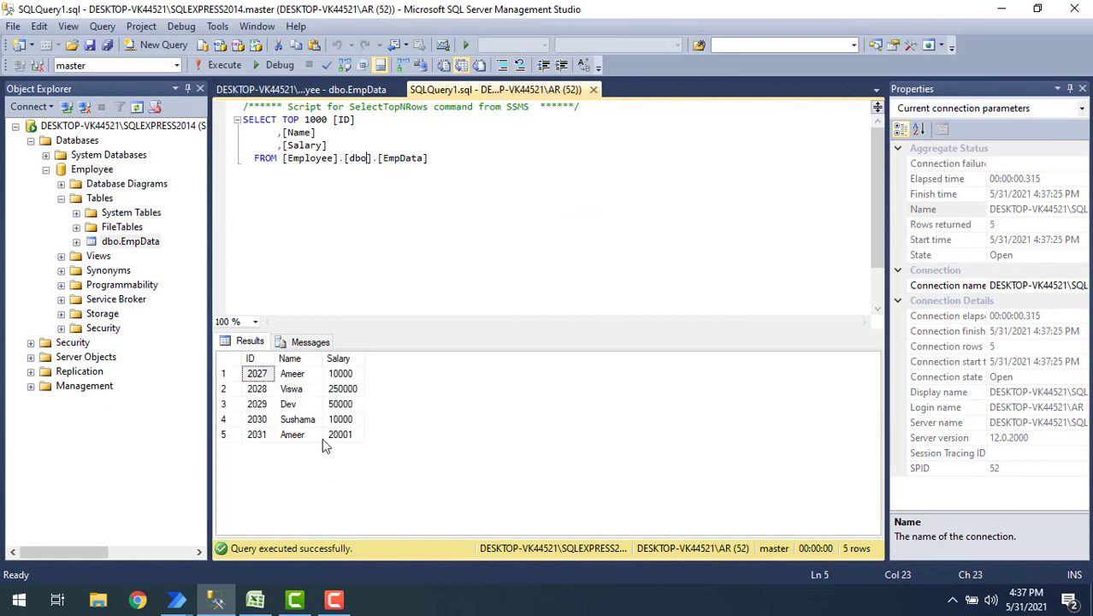
left_click(290, 434)
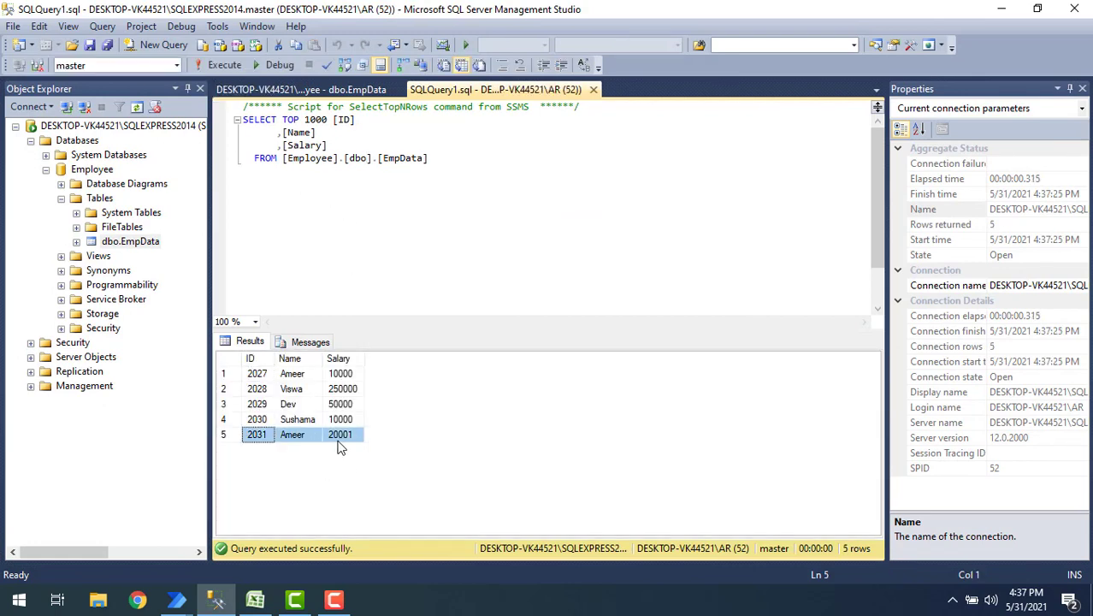
mouse_move(294, 438)
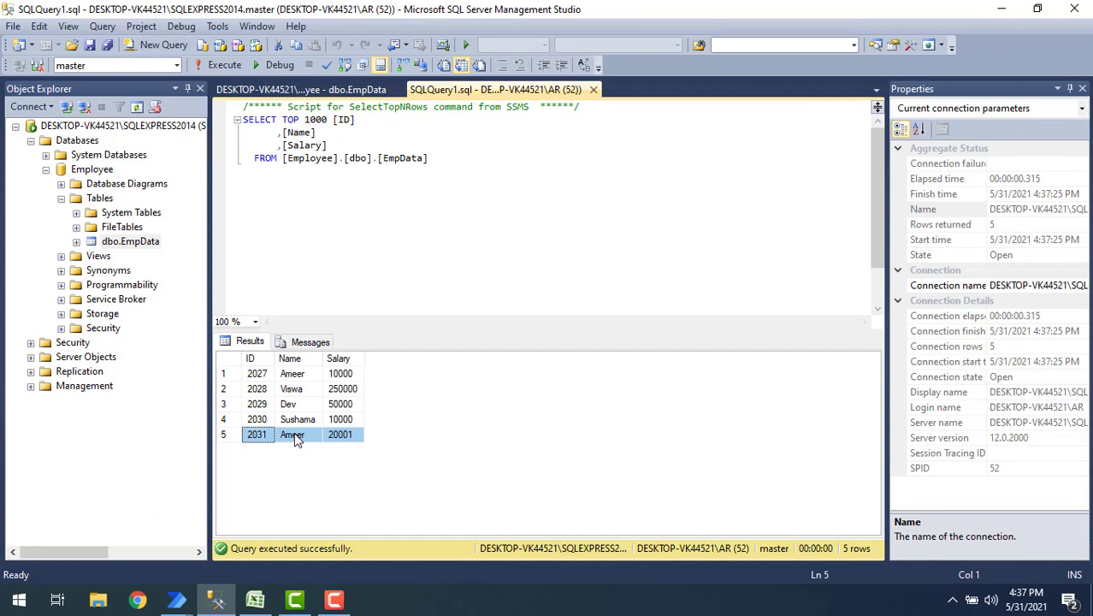
left_click(339, 434)
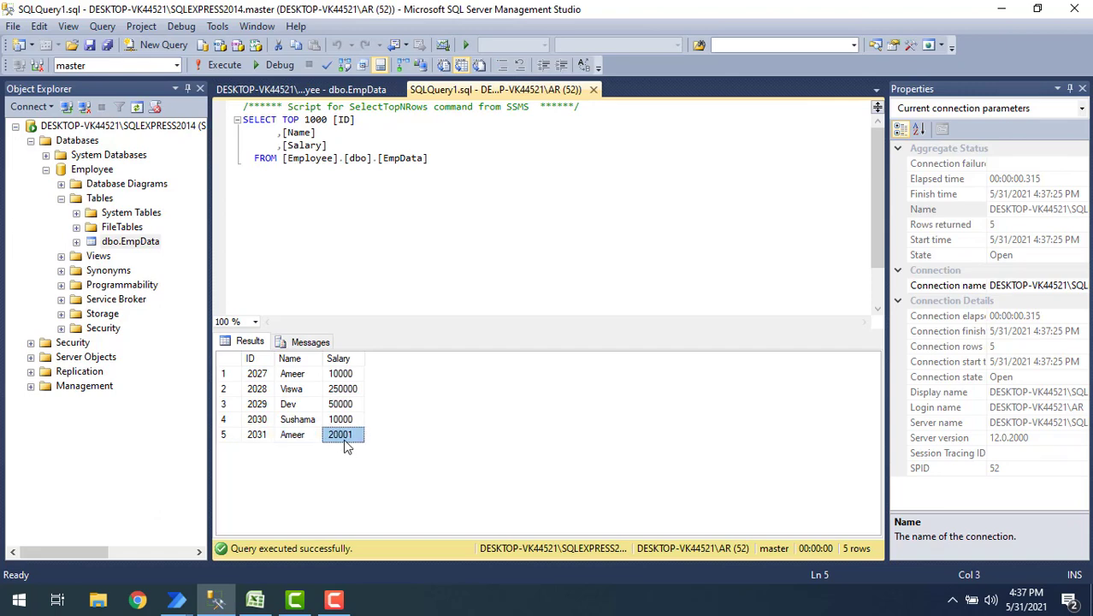
mouse_move(345, 462)
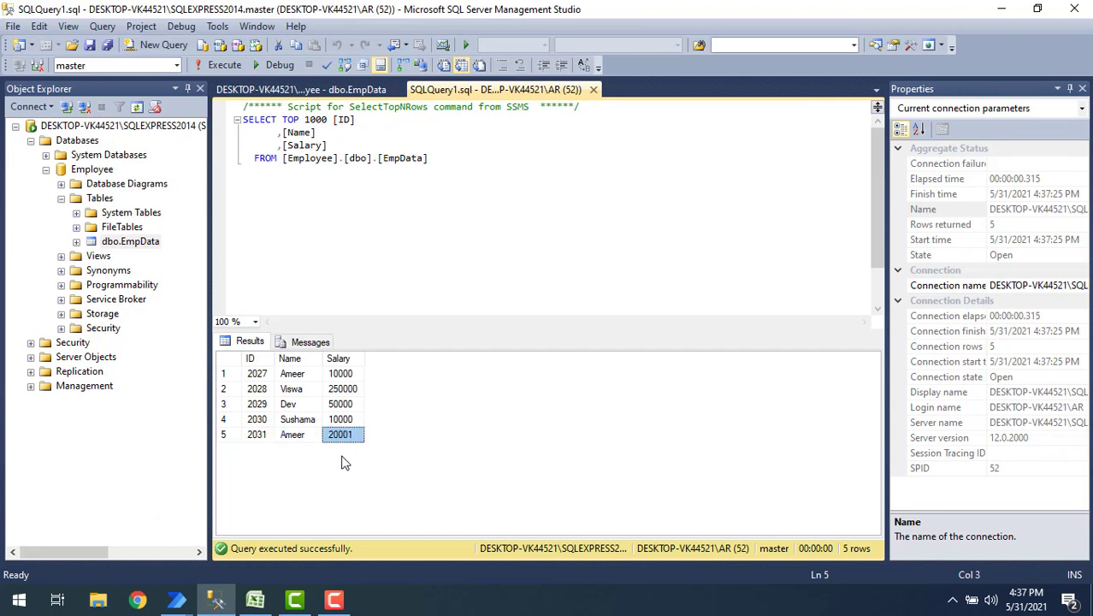